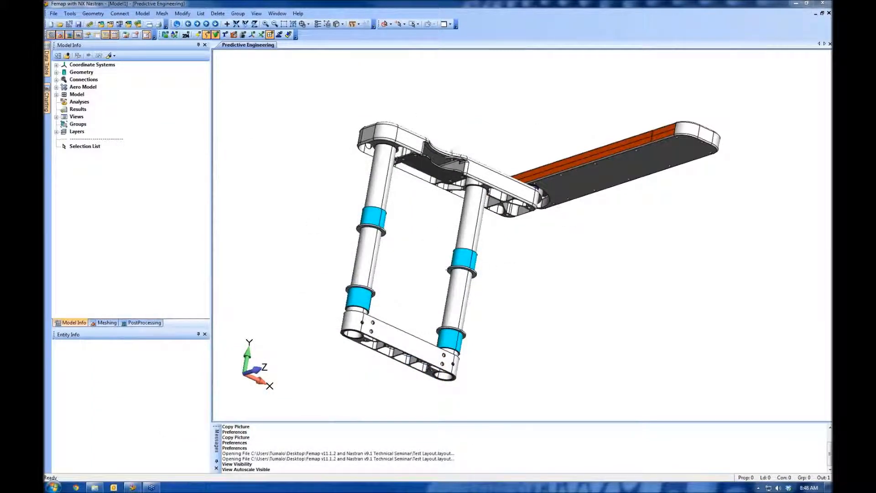
Step: Measure the point-to-point distance on the frame with snap-to-point, giving 9.59947
click(53, 13)
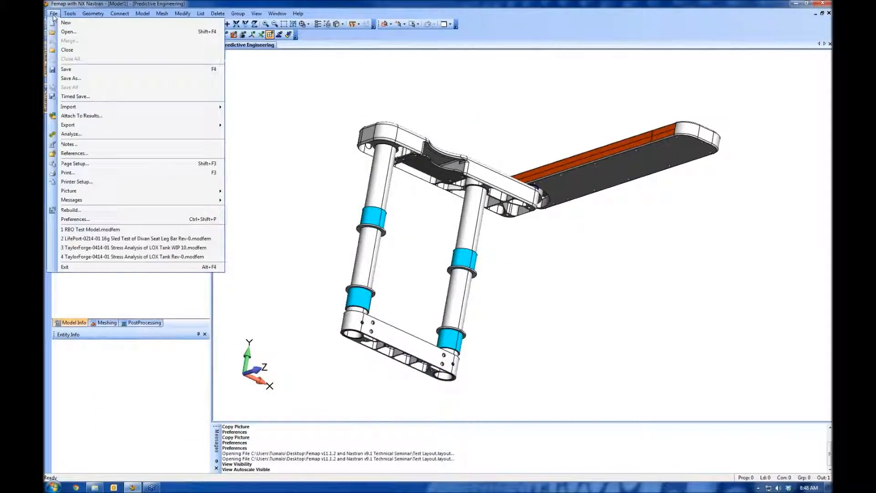
mouse_move(68, 107)
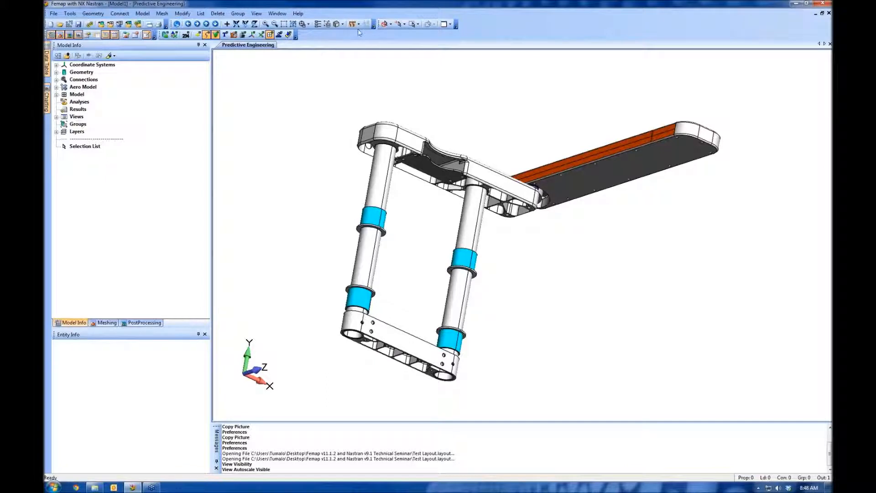
mouse_move(353, 24)
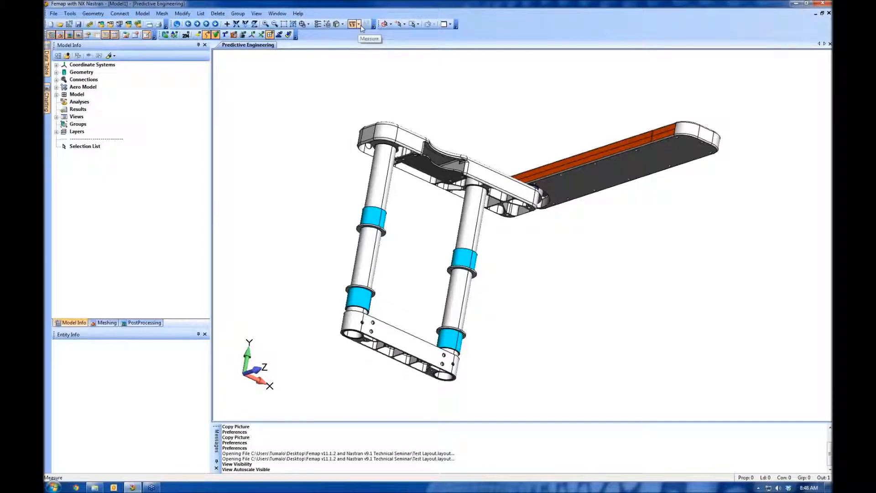
click(354, 24)
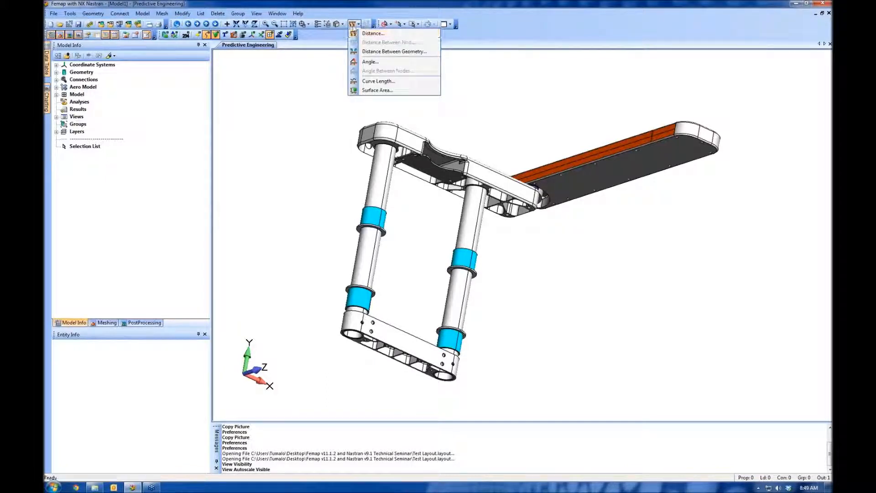
mouse_move(373, 33)
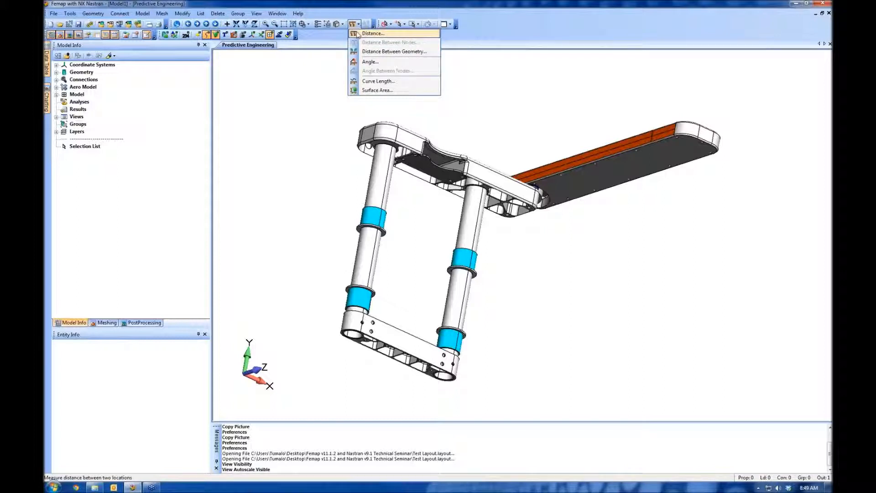
click(373, 32)
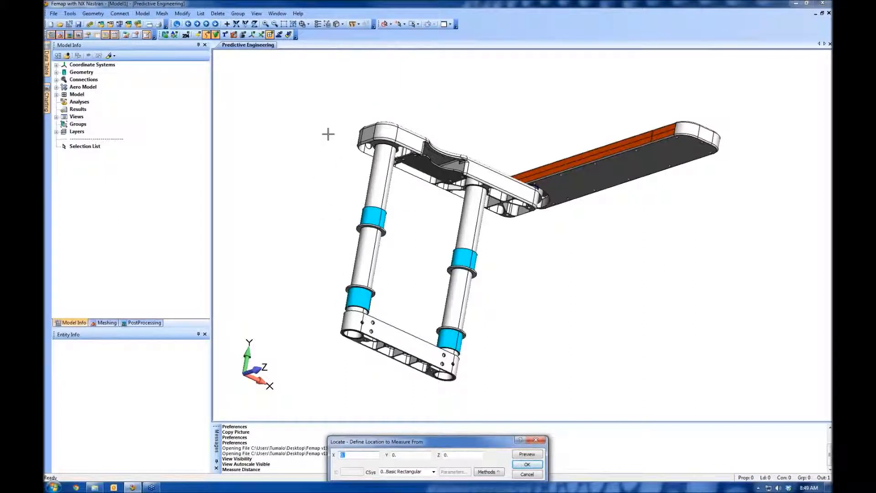
right_click(328, 134)
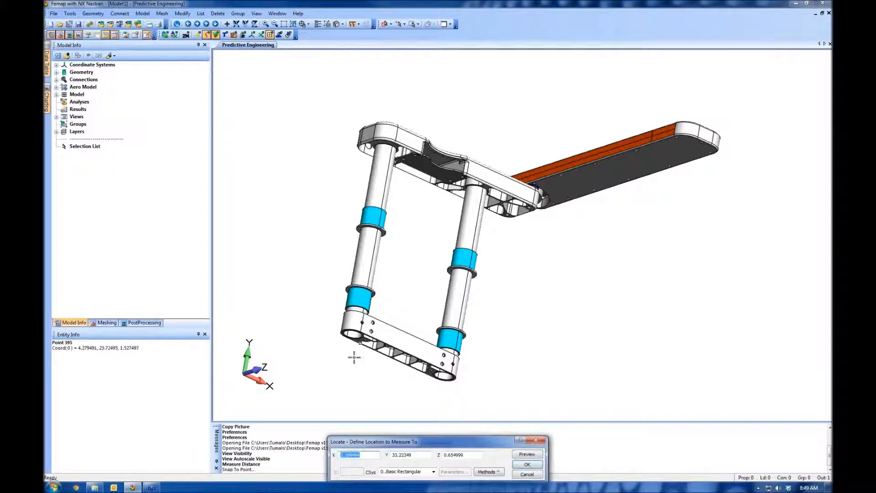
click(526, 464)
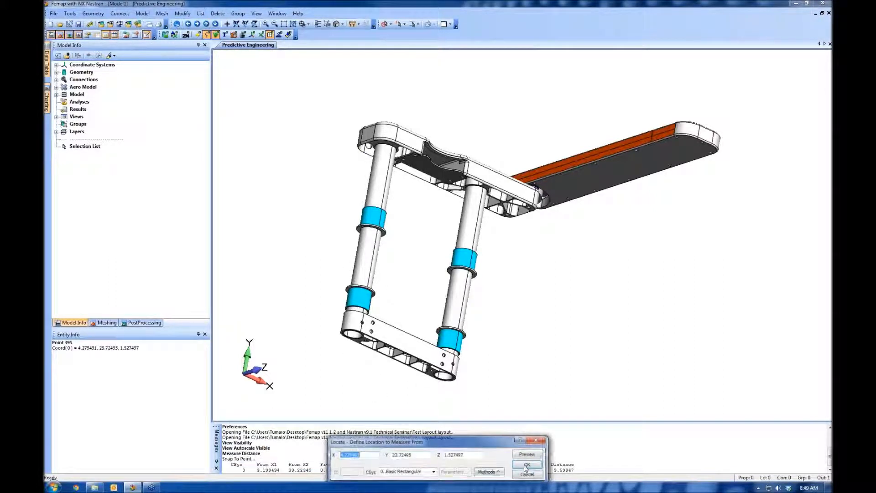
click(526, 466)
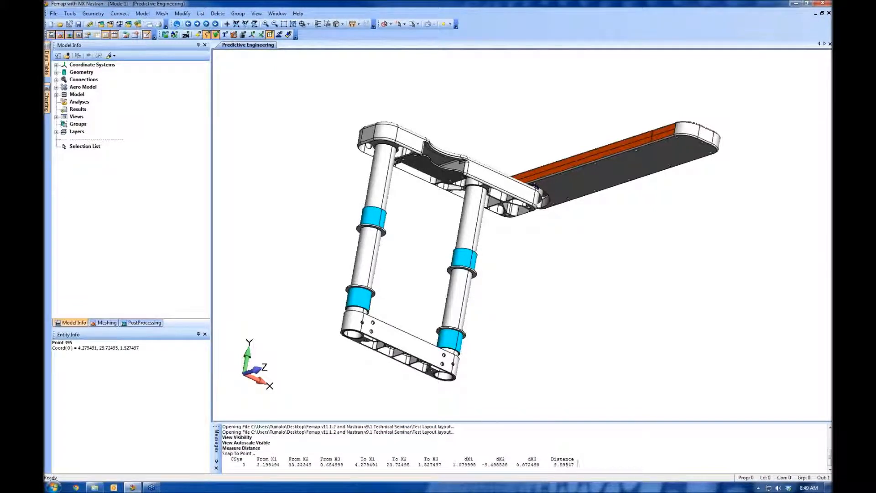
mouse_move(686, 343)
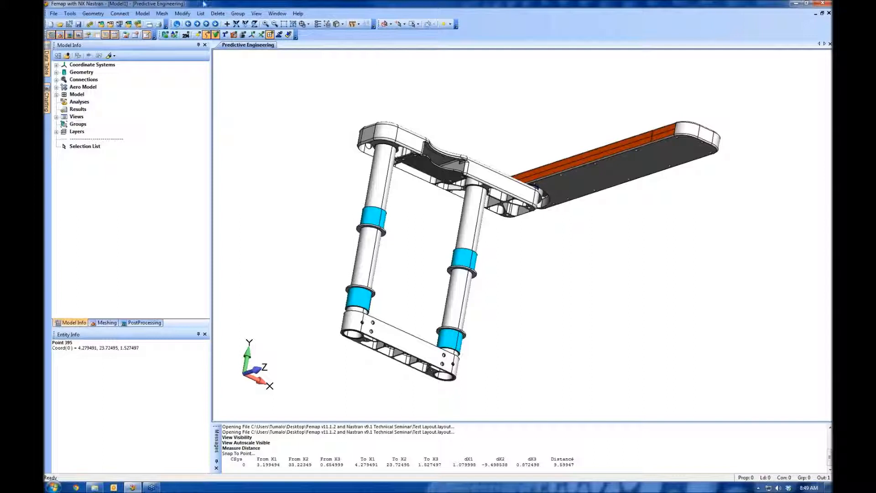
Step: Measure the minimum solid-to-solid distance between Solid 22 and Solid 19, giving 8.54798
click(354, 24)
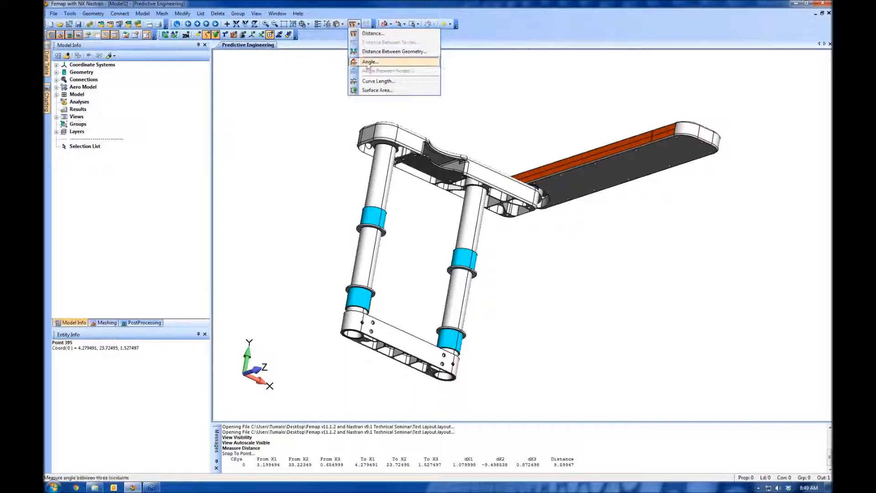
click(393, 52)
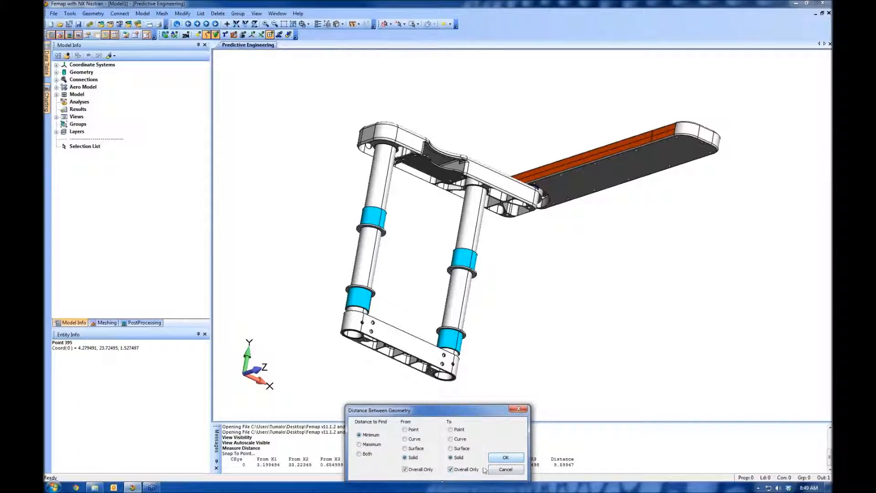
click(505, 457)
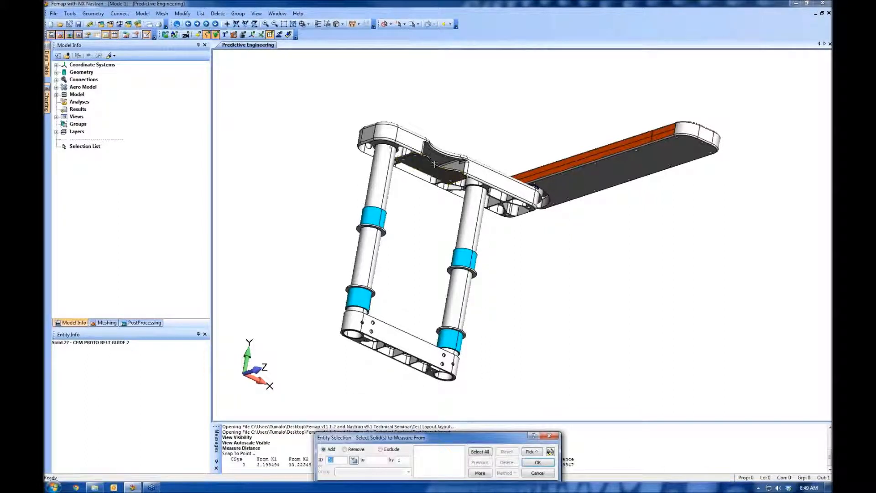
click(397, 346)
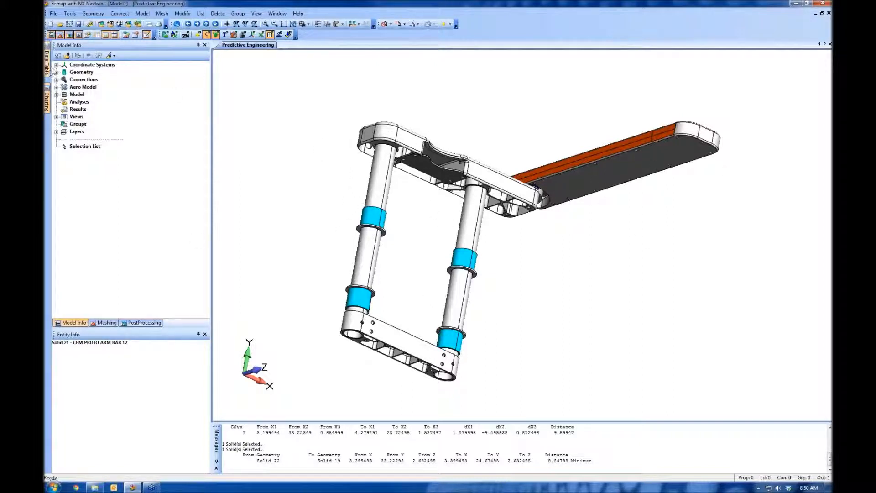
Step: Review the solids listed under Geometry in the Model Info tree, then collapse it
click(57, 71)
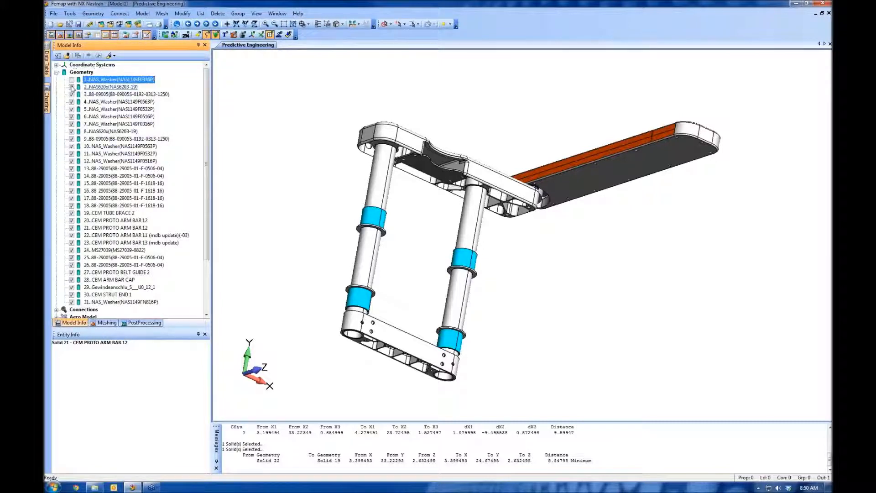
click(126, 94)
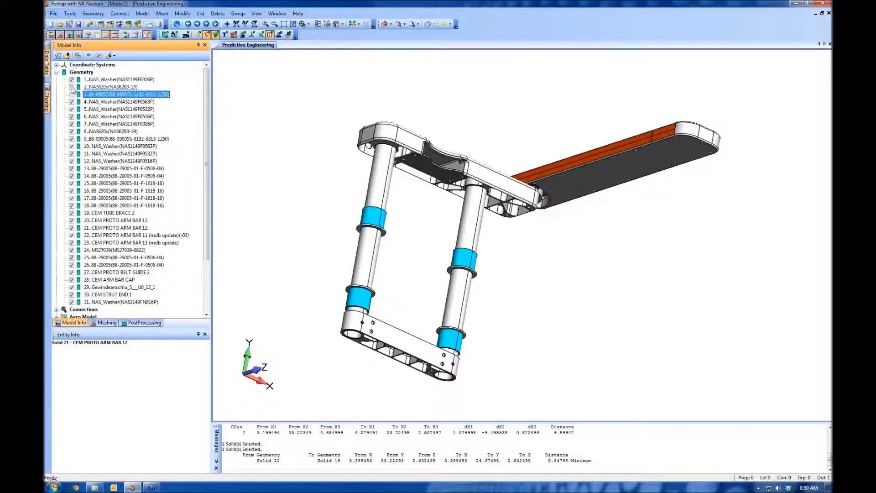
click(118, 108)
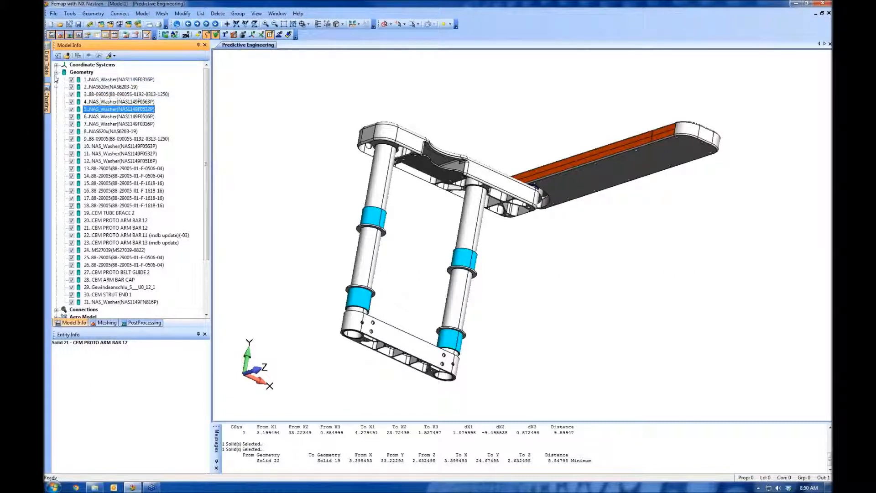
click(56, 71)
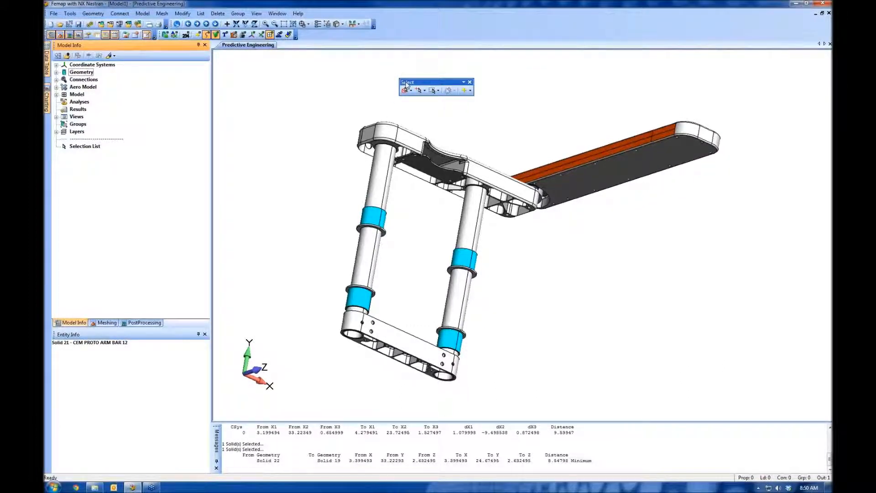
Step: Switch the selector to Select Multiple mode and select the upper arm bar solid
click(407, 90)
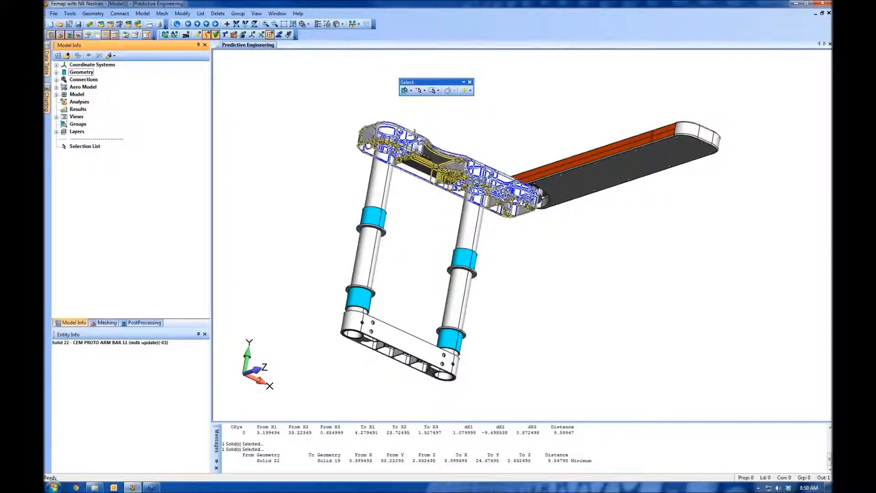
click(426, 91)
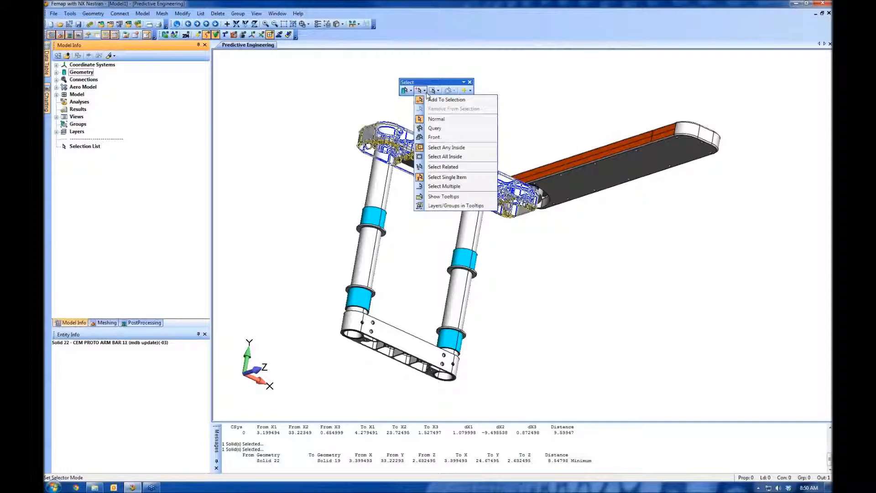
mouse_move(443, 186)
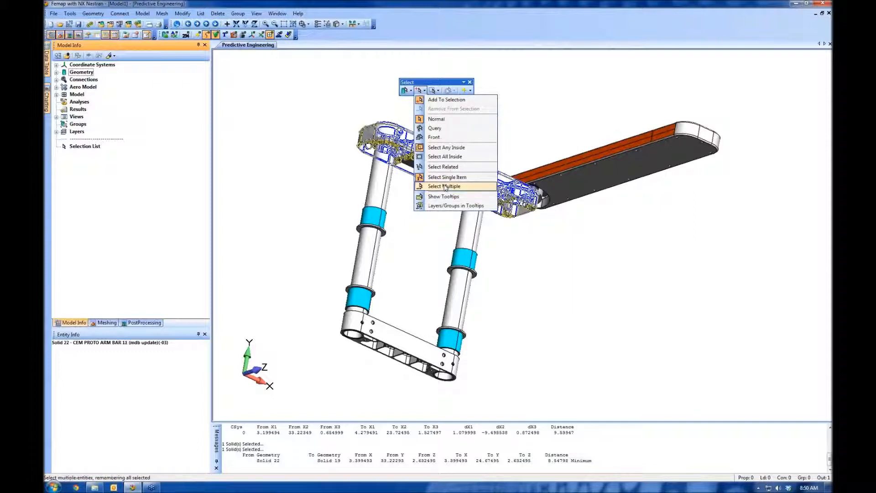
click(445, 187)
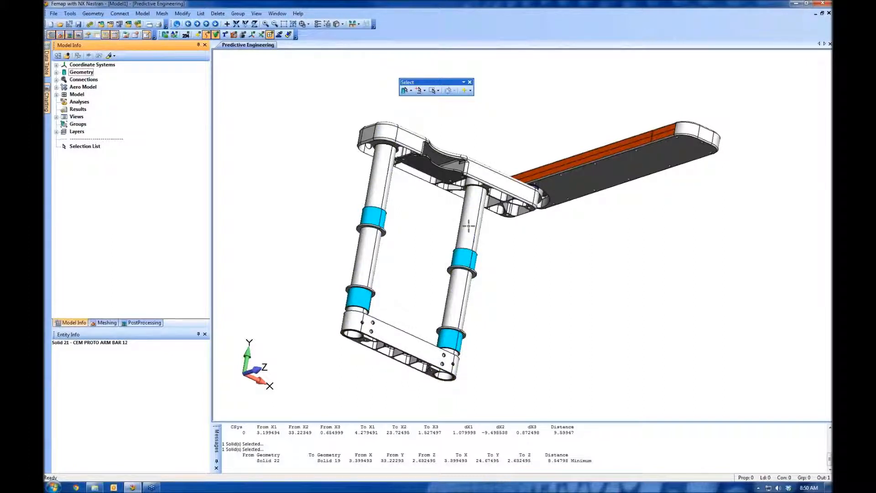
click(372, 219)
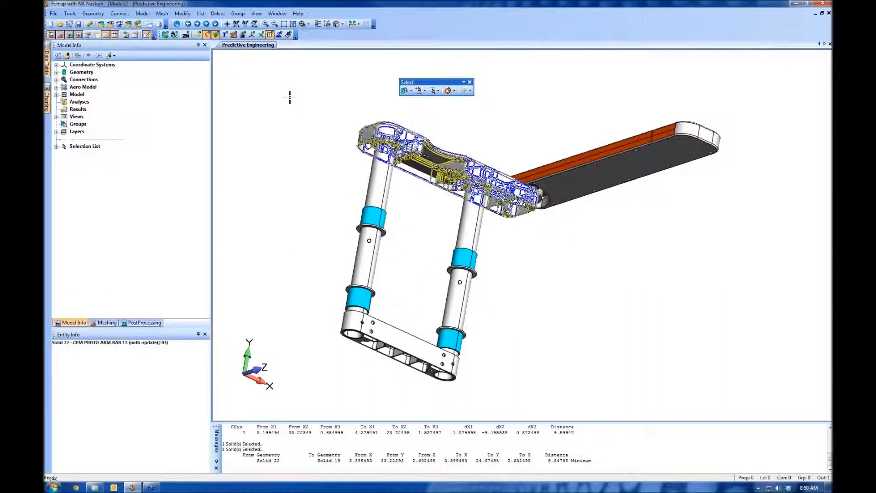
Step: Hide the two selected tubes, clear the selection, then show every part again
right_click(289, 98)
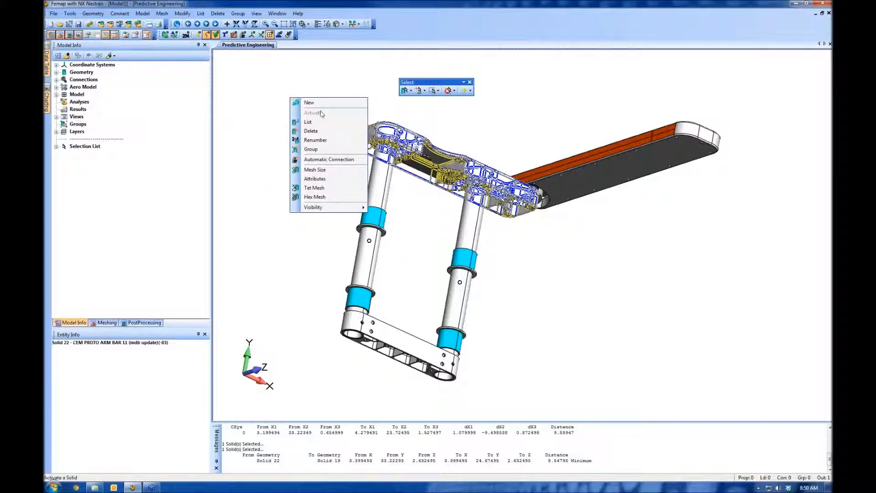
mouse_move(326, 130)
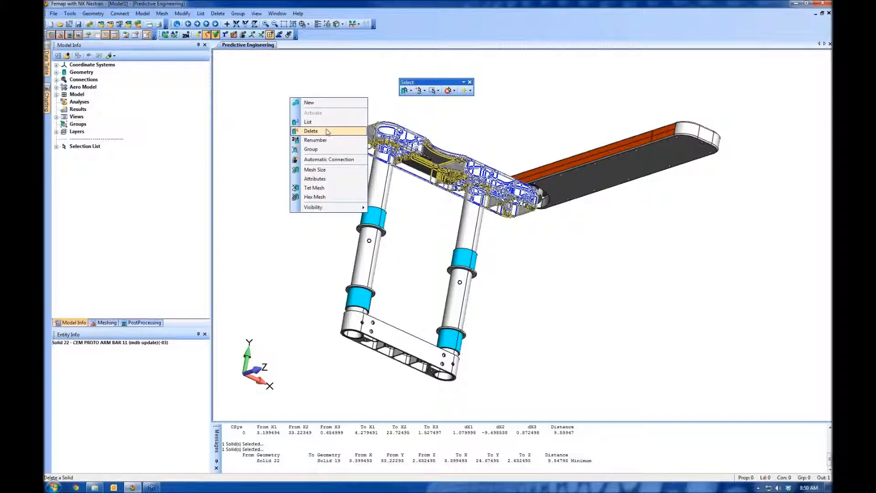
mouse_move(314, 178)
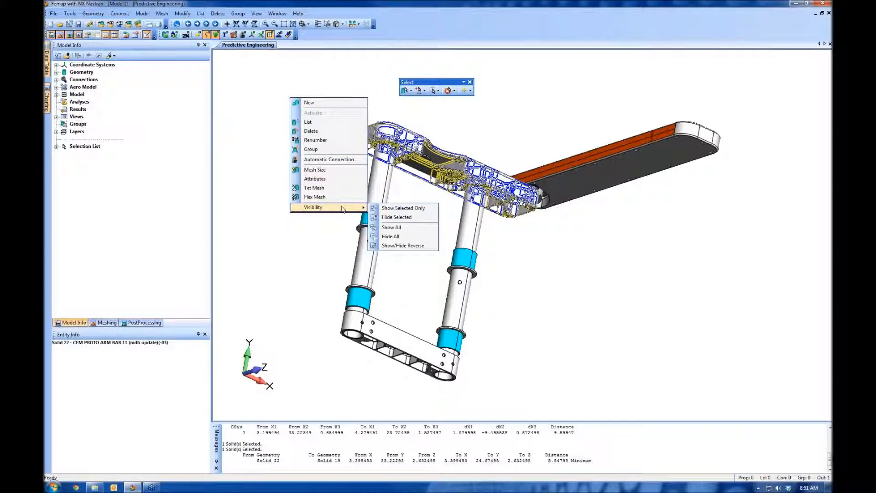
click(403, 208)
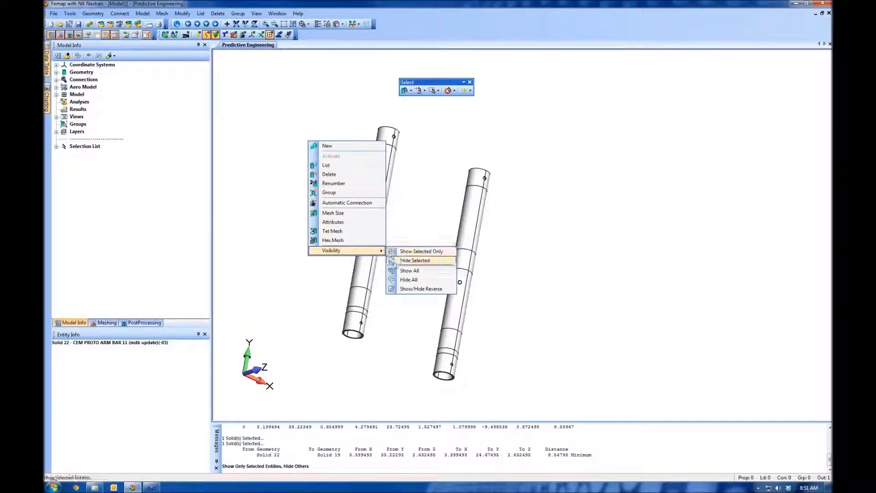
click(410, 270)
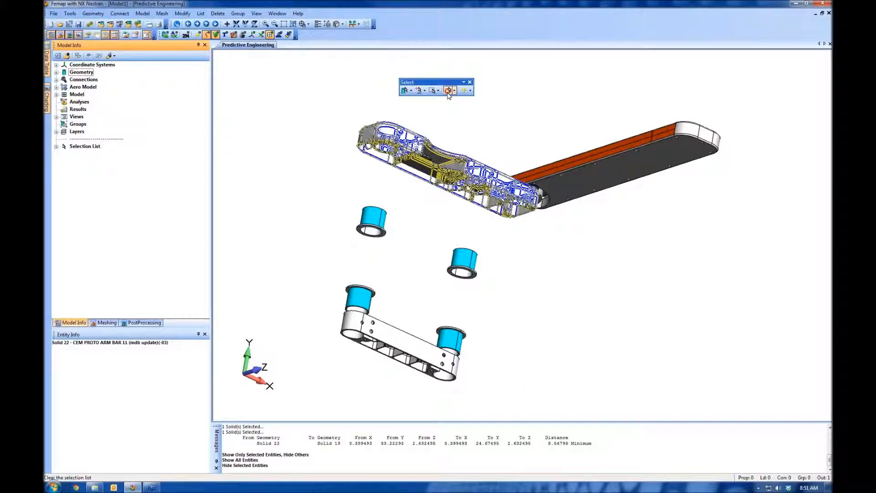
click(449, 91)
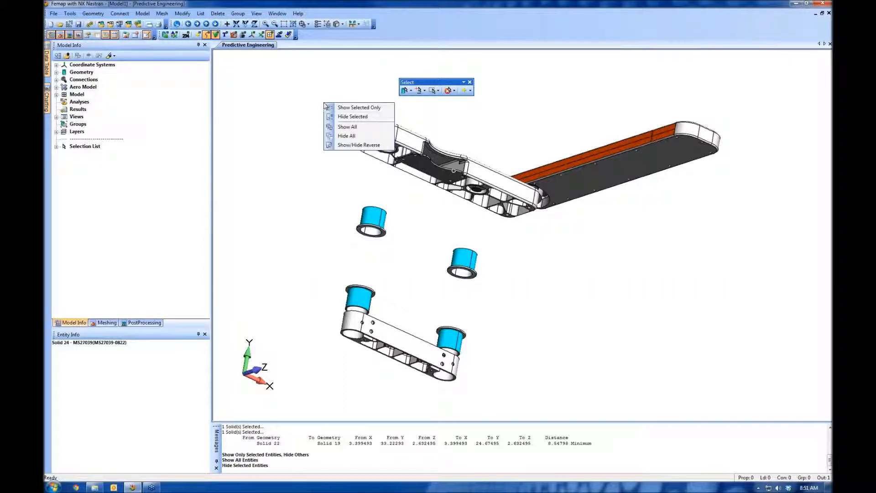
mouse_move(347, 126)
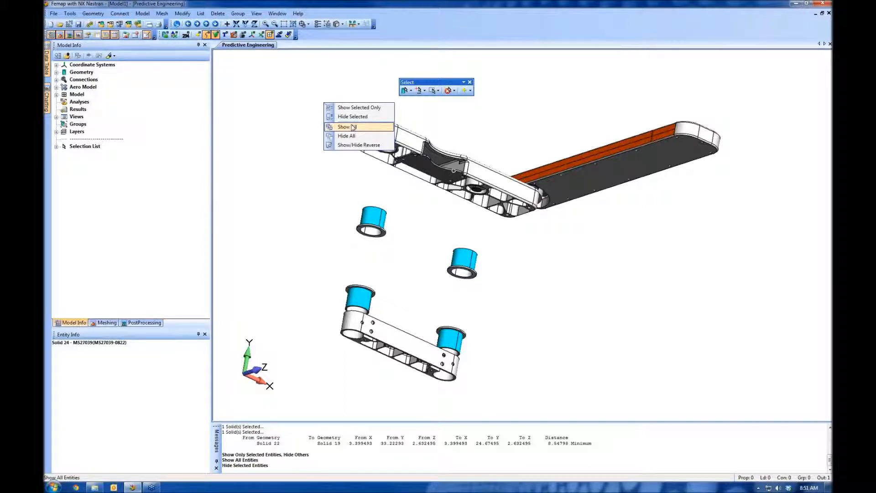
click(346, 127)
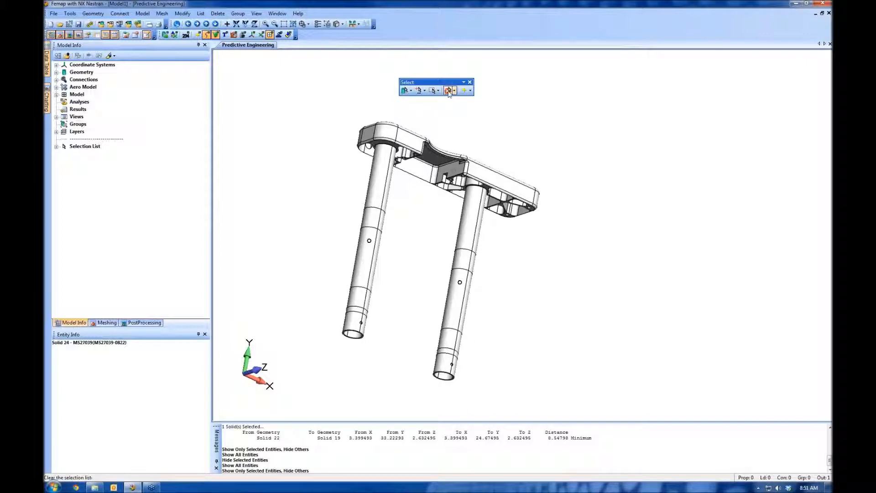
mouse_move(449, 90)
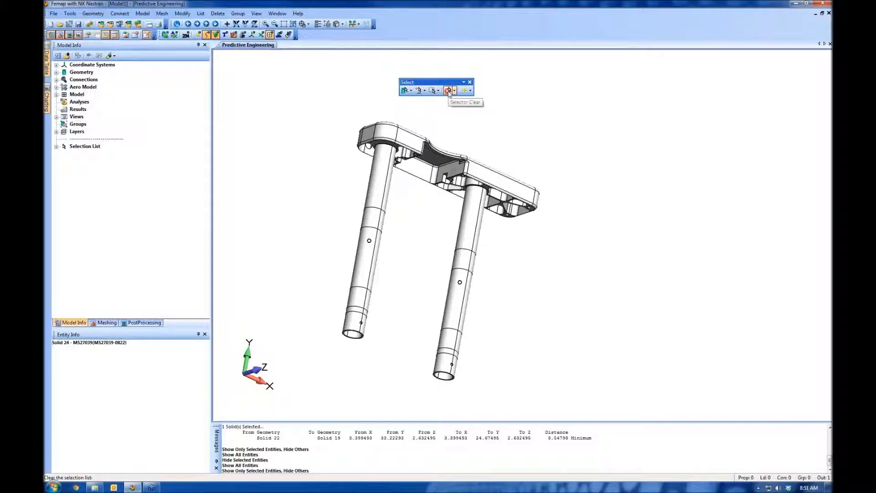
Step: Show only the two tube legs and clear the selector
click(448, 90)
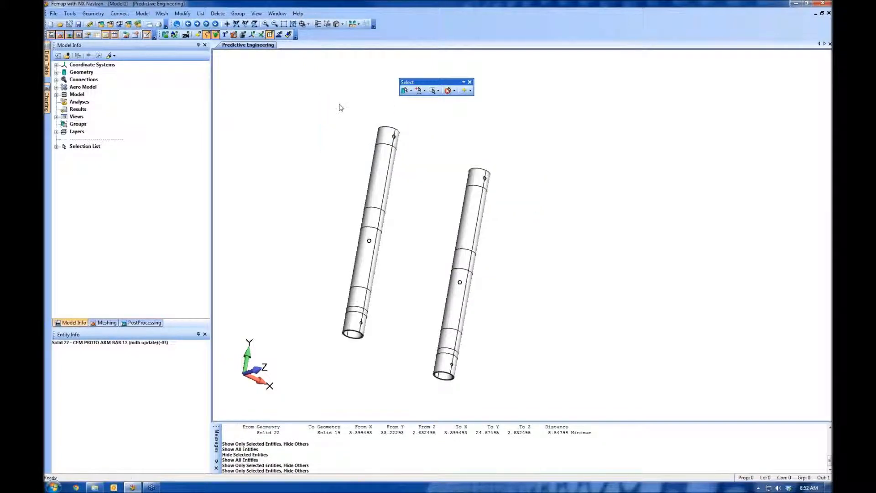
mouse_move(447, 90)
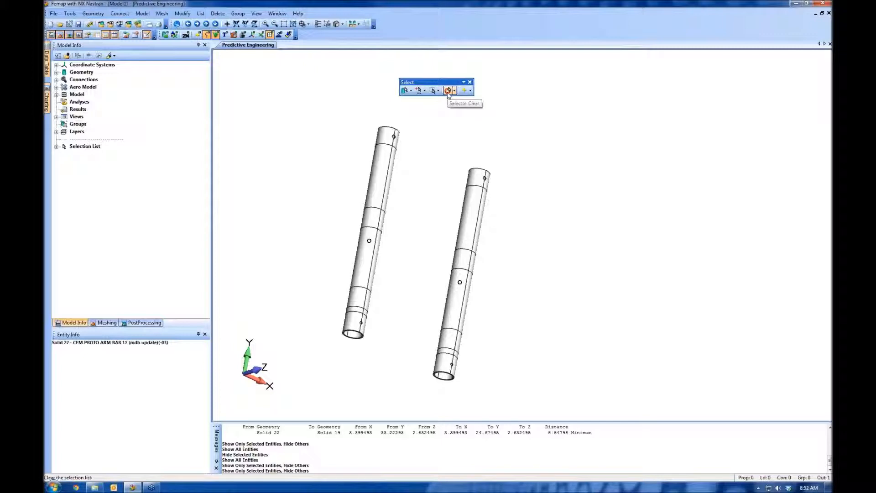
click(447, 91)
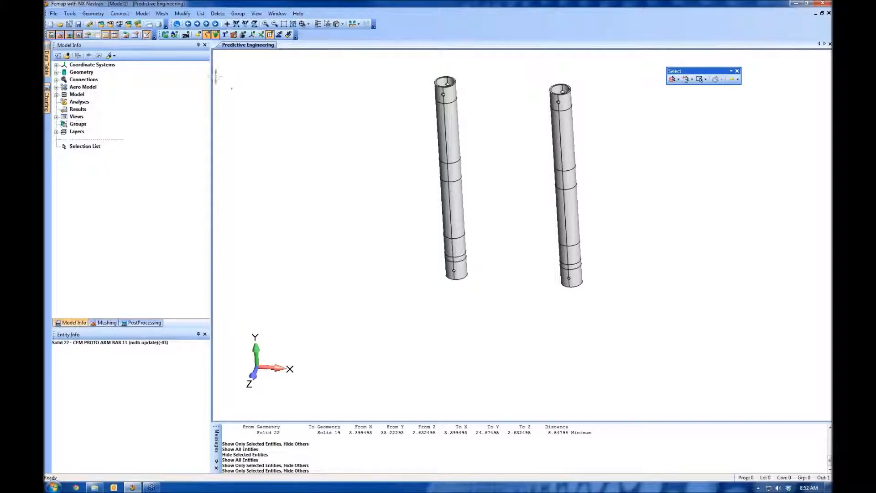
Step: Create centre-line curves 3304 and 3305 between the end-circle centres of the two tubes
click(94, 13)
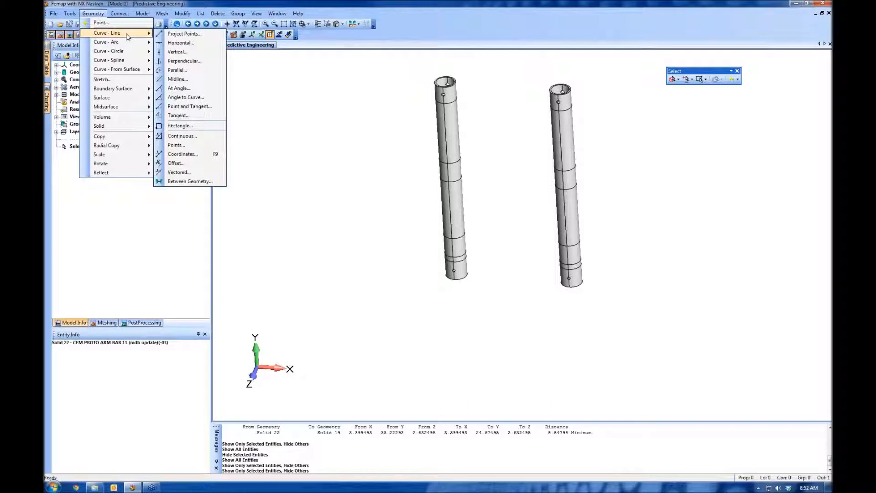
mouse_move(182, 154)
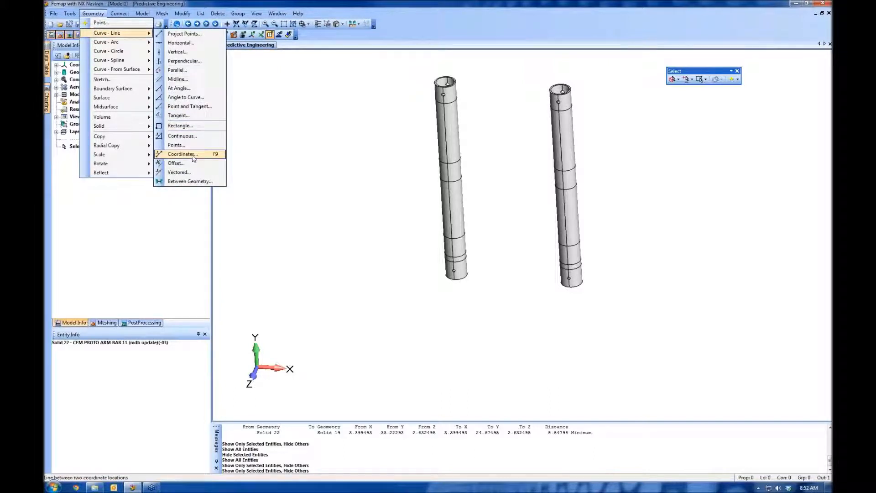
click(181, 153)
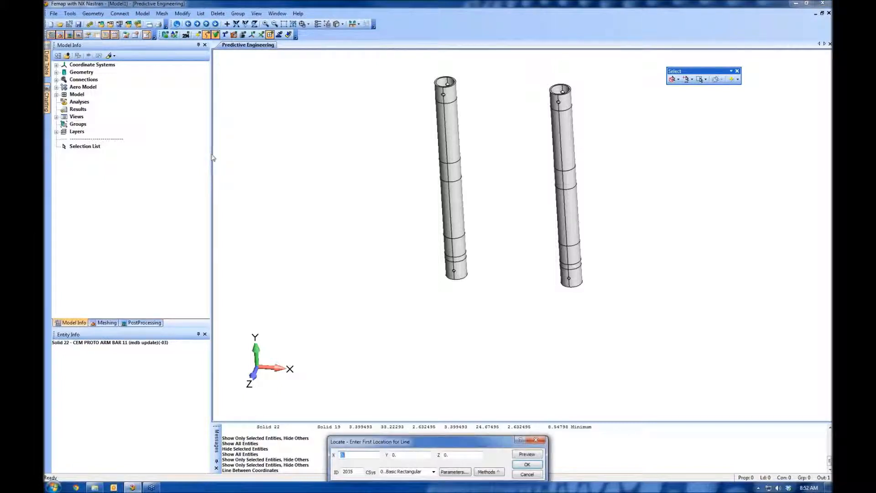
click(445, 92)
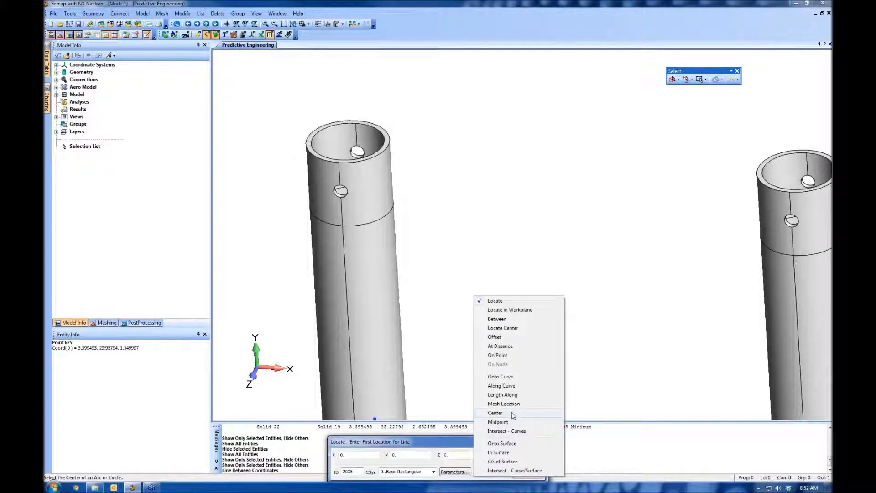
click(494, 413)
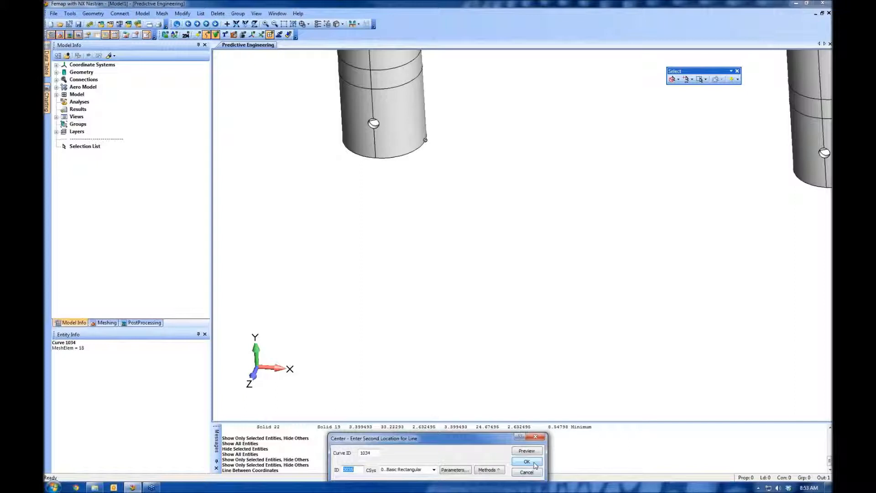
click(526, 461)
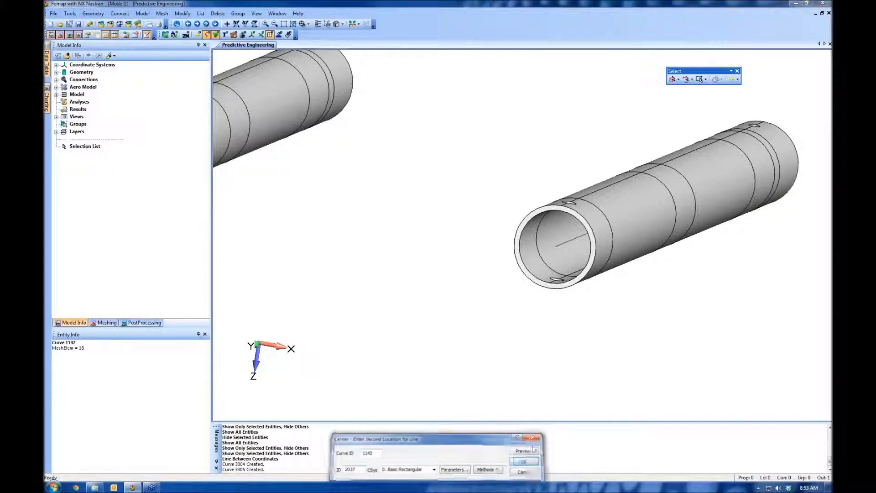
click(523, 461)
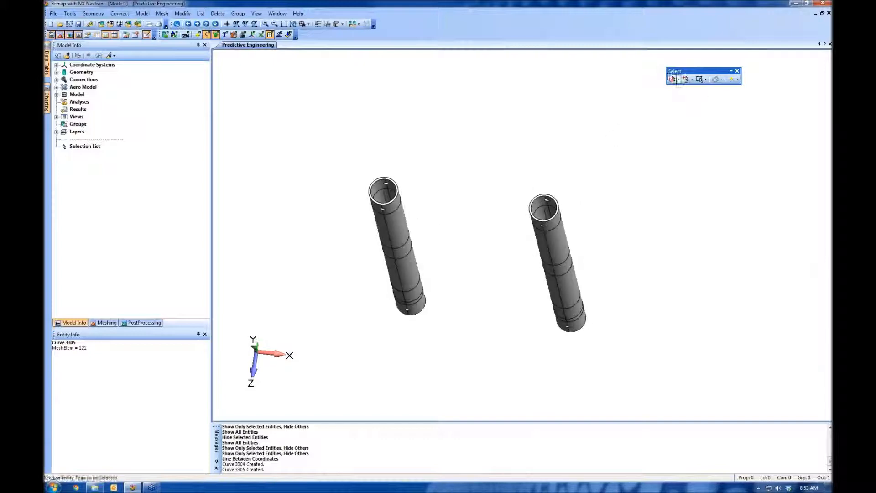
Step: Show the rest of the assembly again, leaving the tubes hidden and centre lines visible
right_click(550, 258)
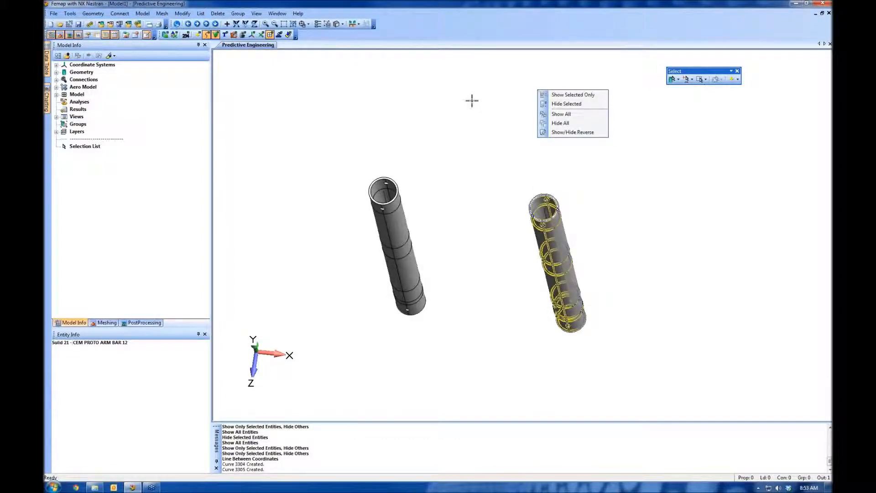
click(562, 114)
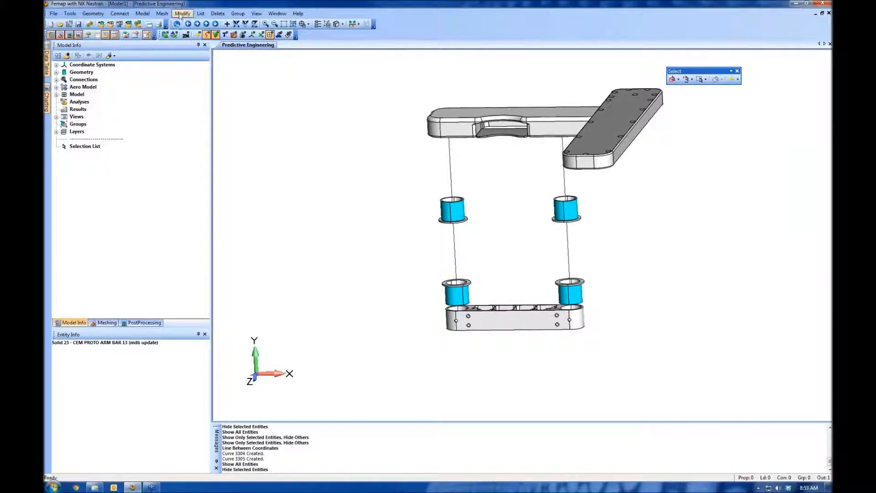
Step: Break both centre-line curves at the upper bushing edge centre
click(182, 13)
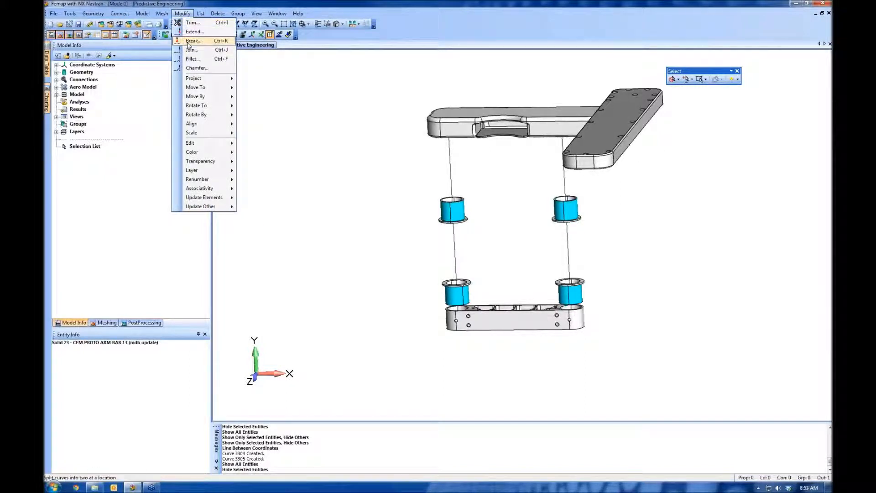
click(193, 40)
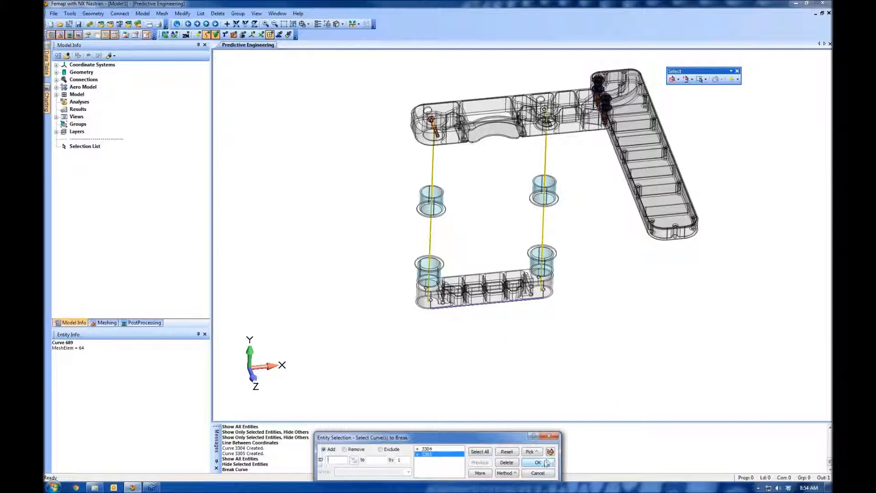
click(537, 462)
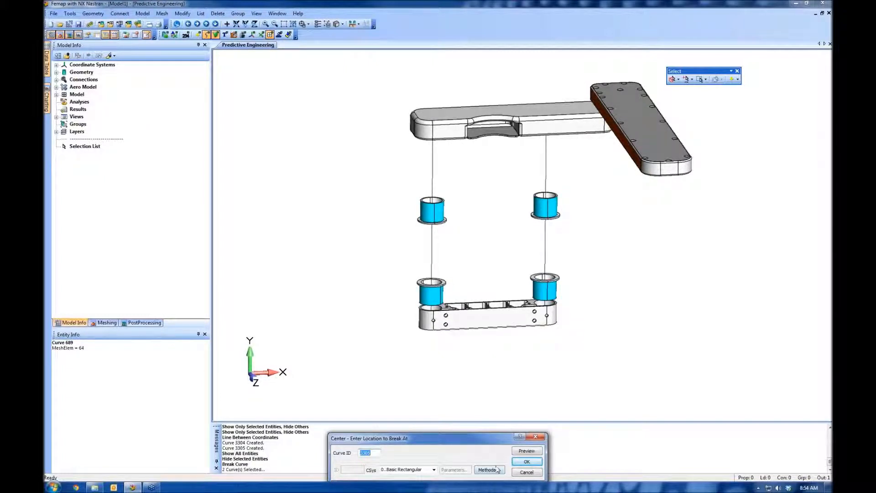
click(487, 469)
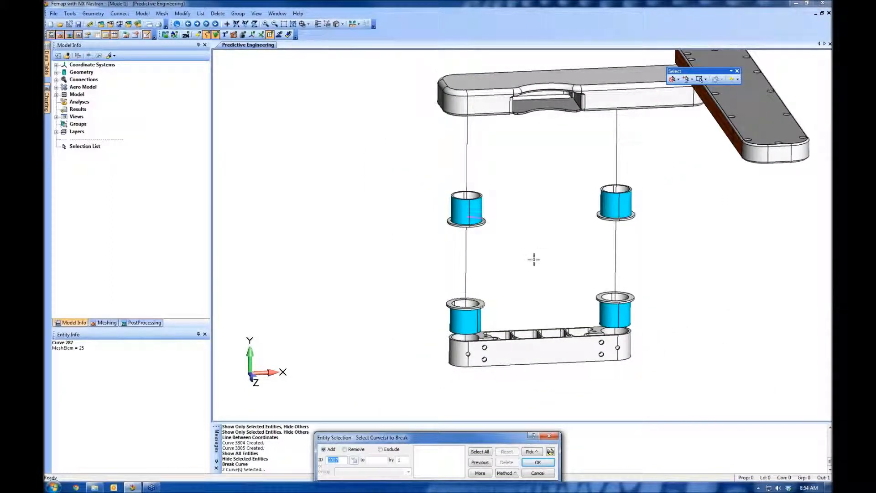
Step: Break the lower left and right centre-line segments again at the lower bushings
click(466, 146)
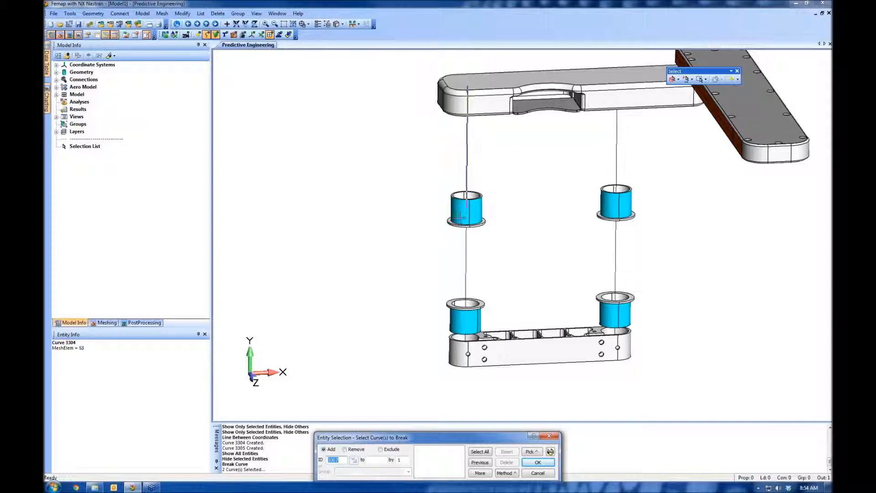
click(462, 255)
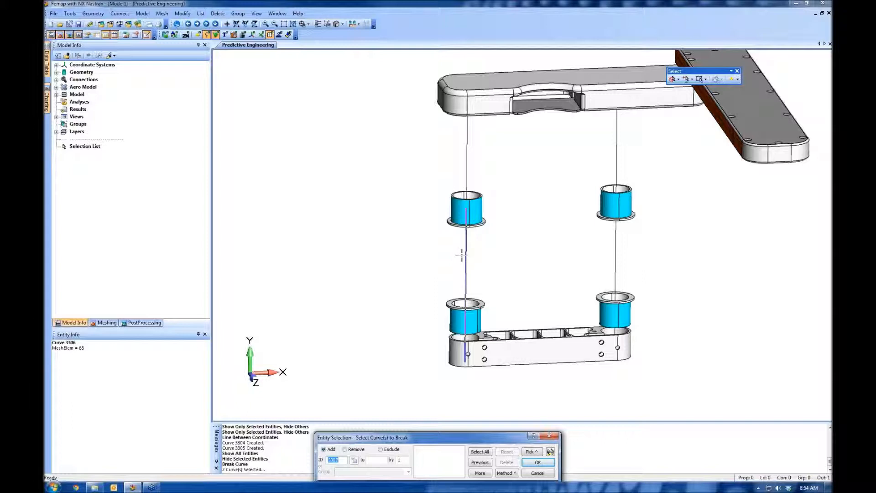
click(614, 251)
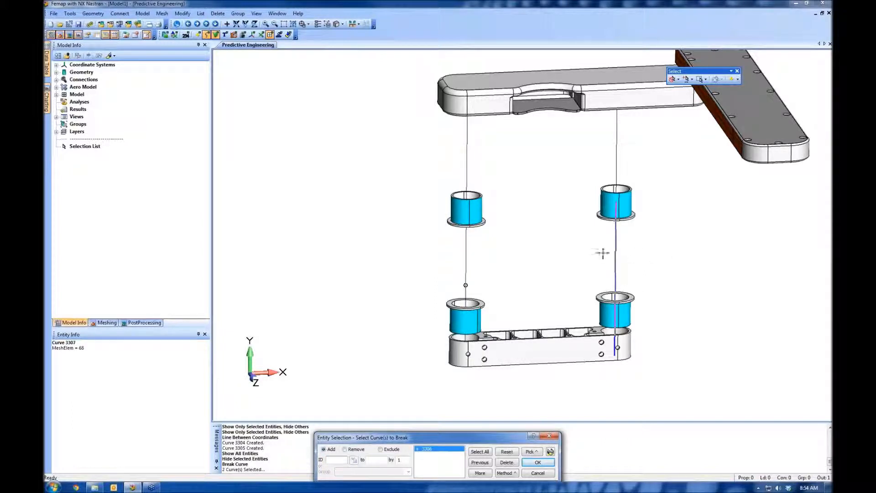
click(538, 462)
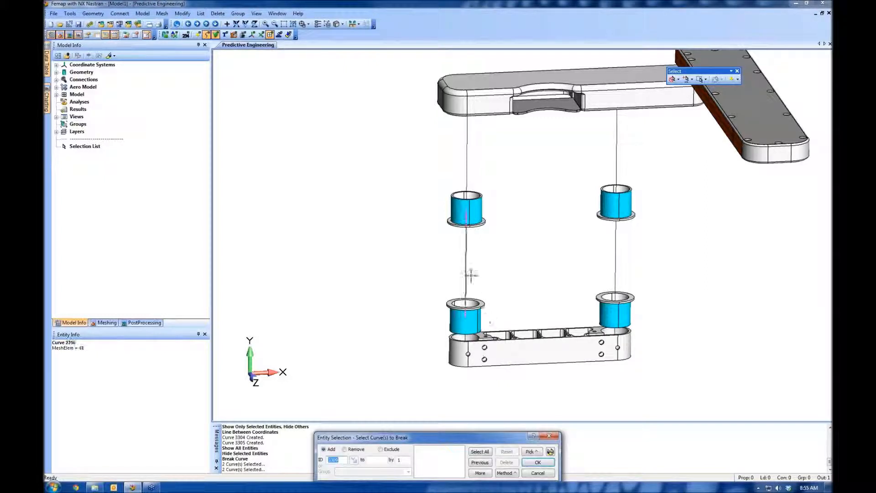
click(615, 269)
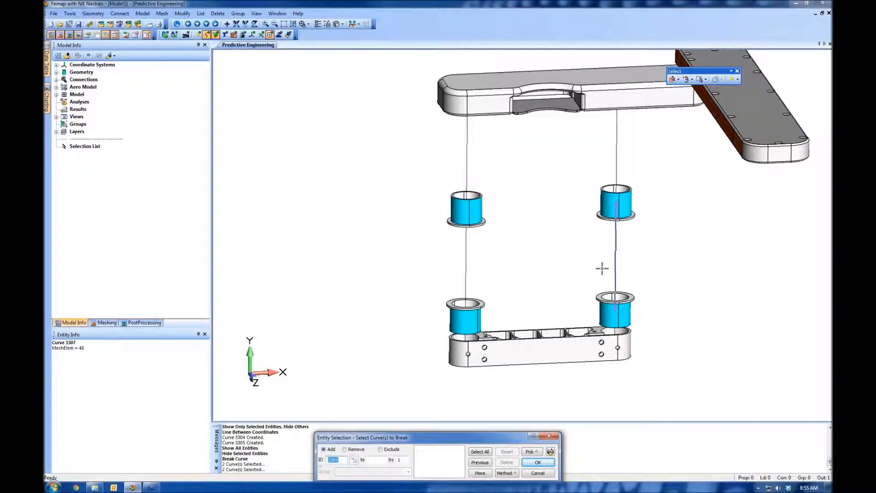
click(537, 462)
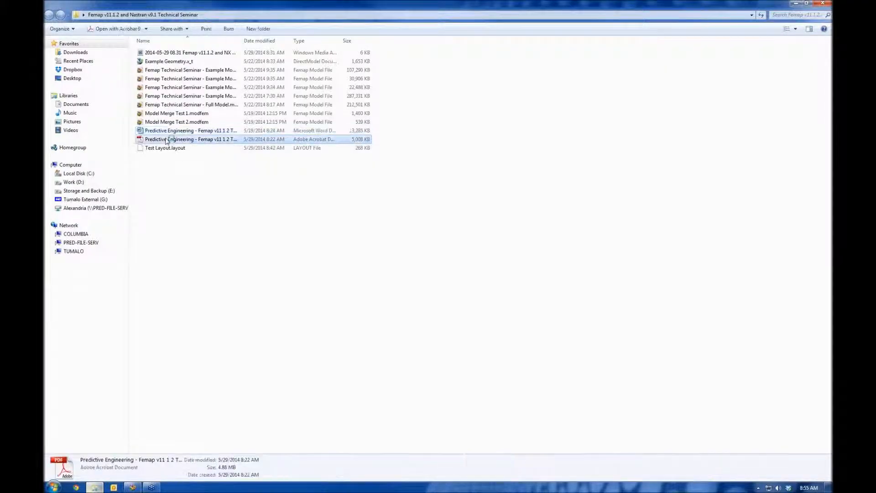
Step: View the Predictive Engineering seminar PDF briefly, then return to the FEMAP model
double_click(190, 139)
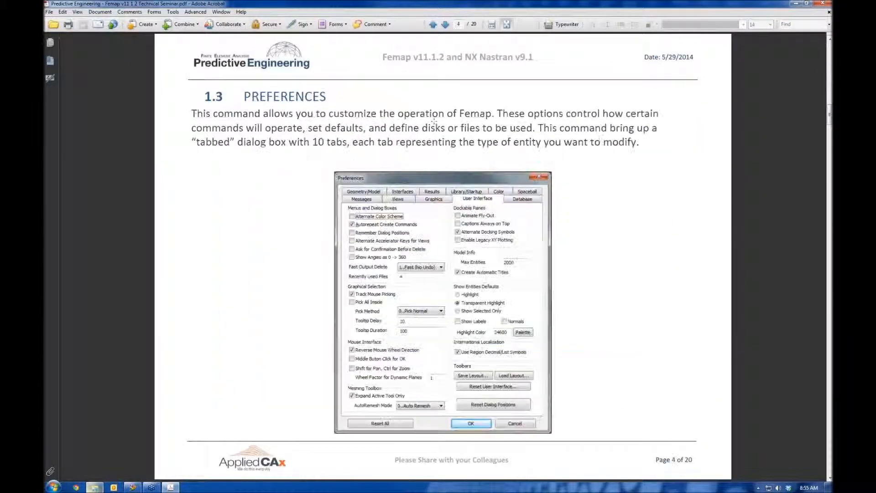
click(446, 24)
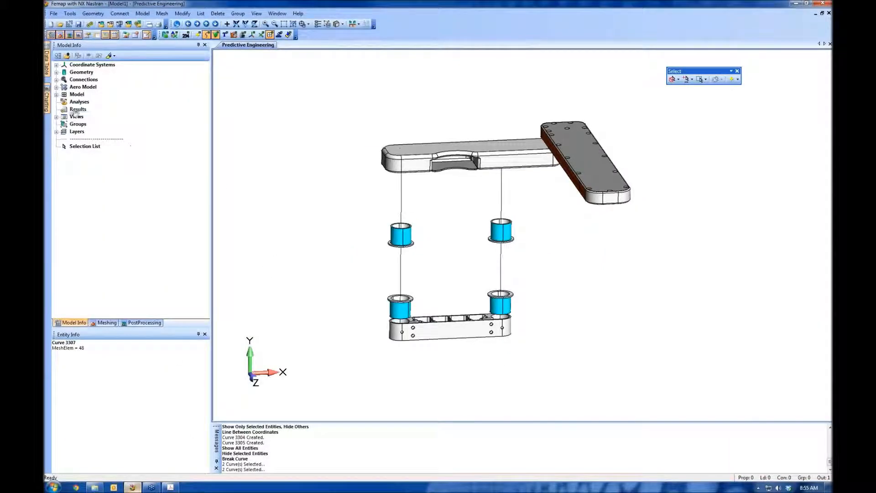
Step: Start a new material and choose 2024-T351 Al Plate from the material library
click(142, 12)
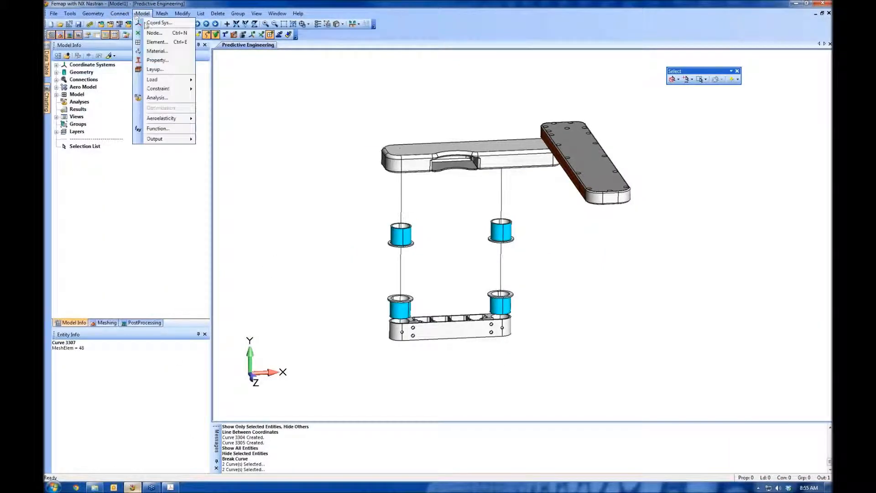
click(157, 51)
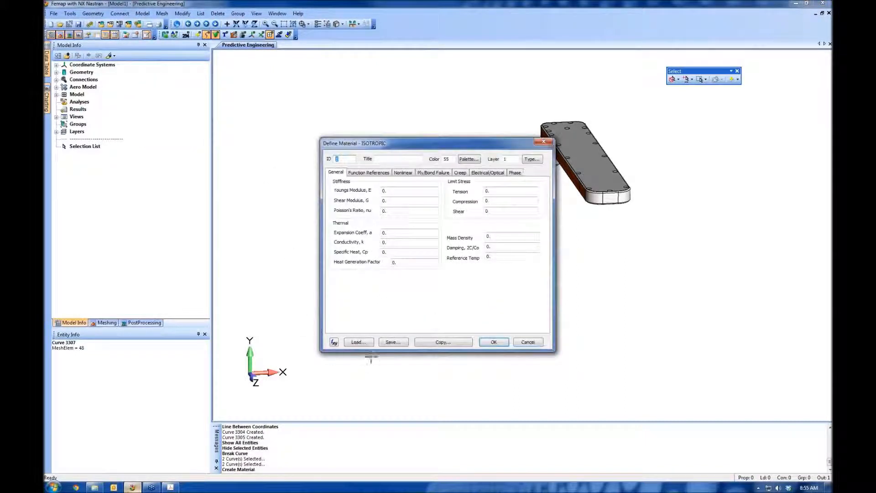
click(357, 341)
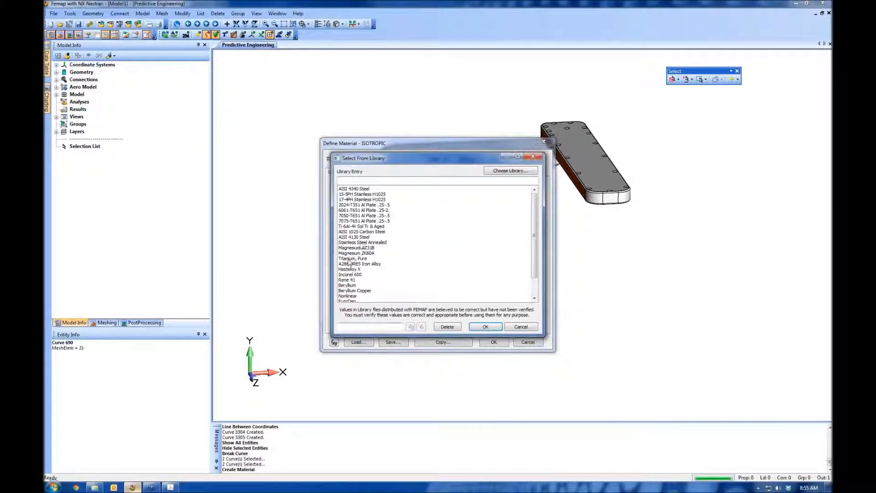
click(364, 204)
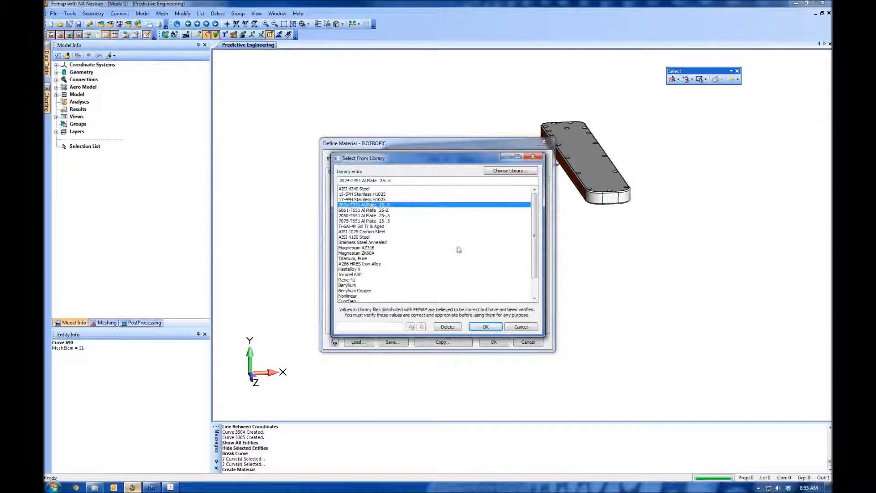
scroll(down, 3)
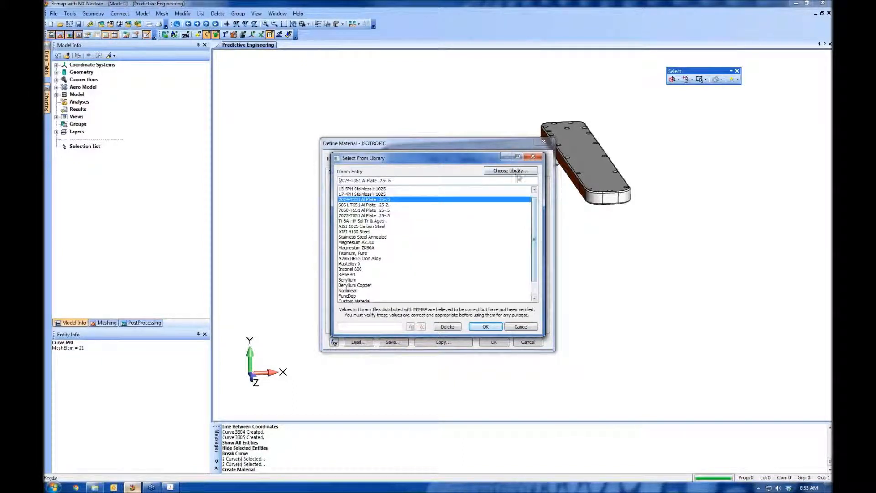
Step: Browse for another library file in the C:\FEMAPv111 install folder
click(509, 170)
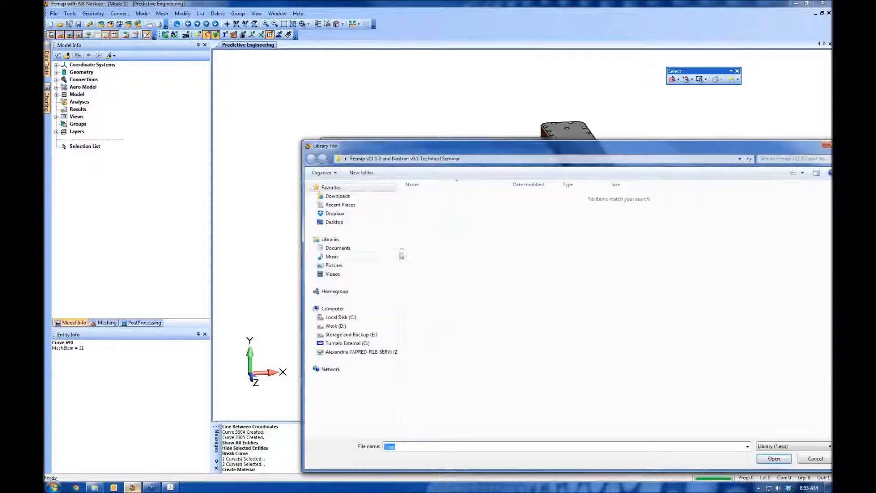
click(341, 317)
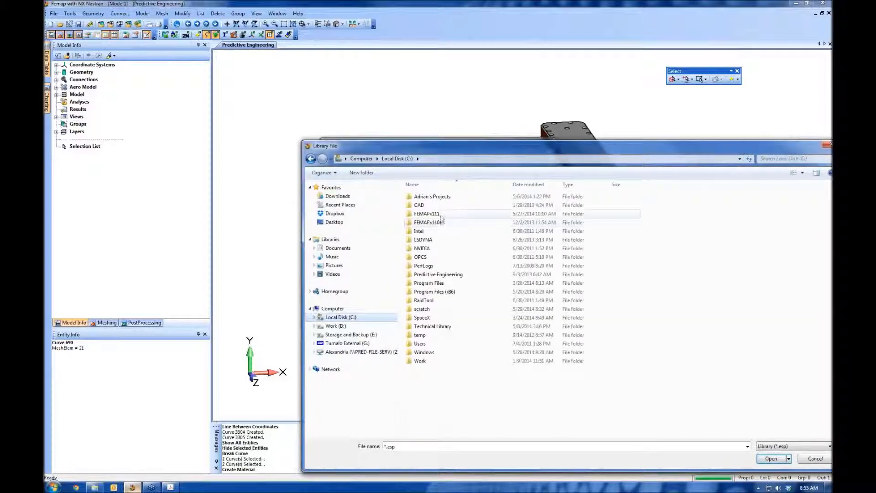
double_click(426, 214)
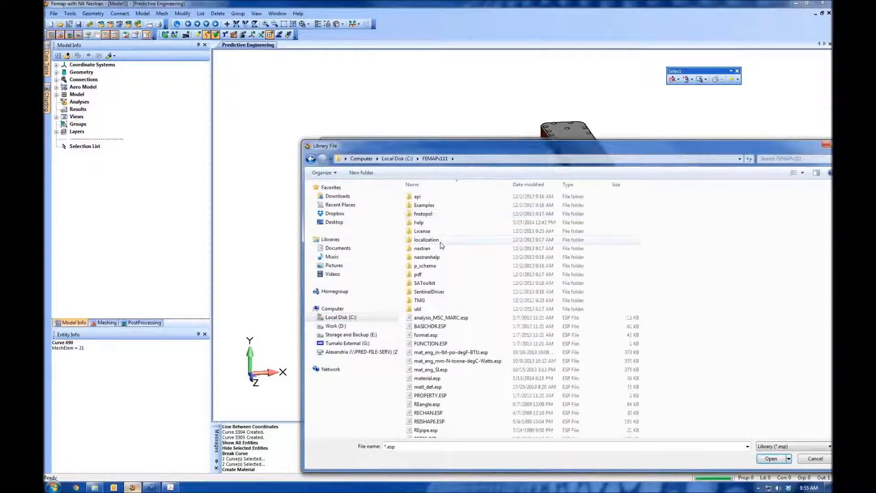
scroll(down, 3)
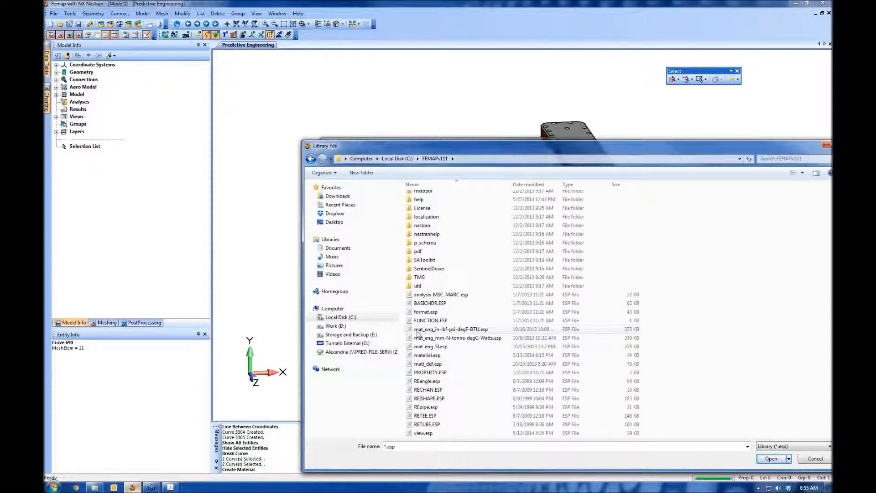
mouse_move(430, 338)
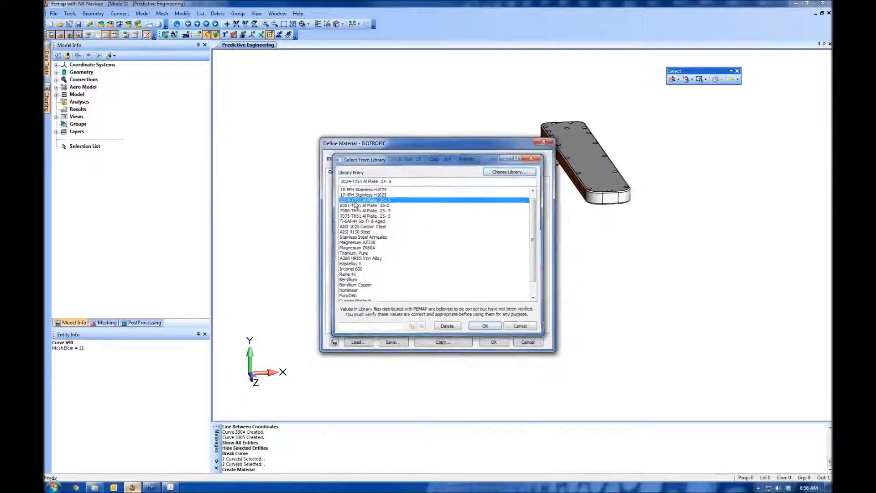
Step: Load the aluminium entry into the material, declining to write it back to the library
click(483, 326)
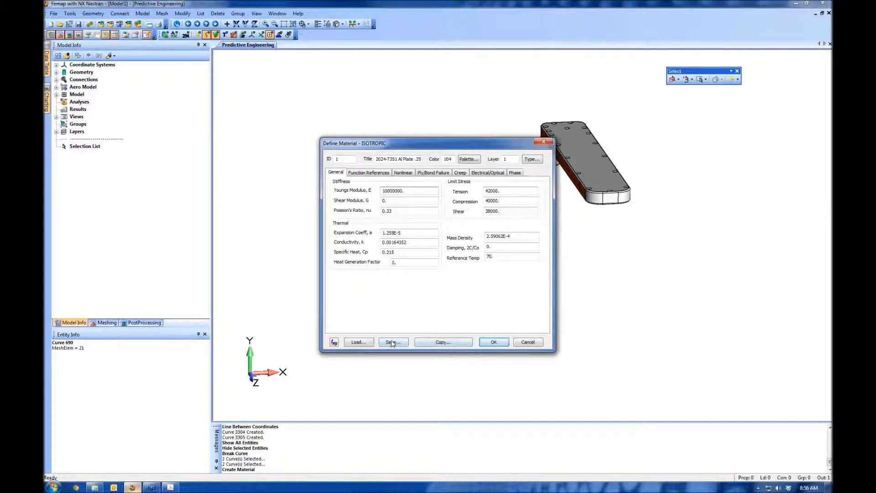
click(393, 342)
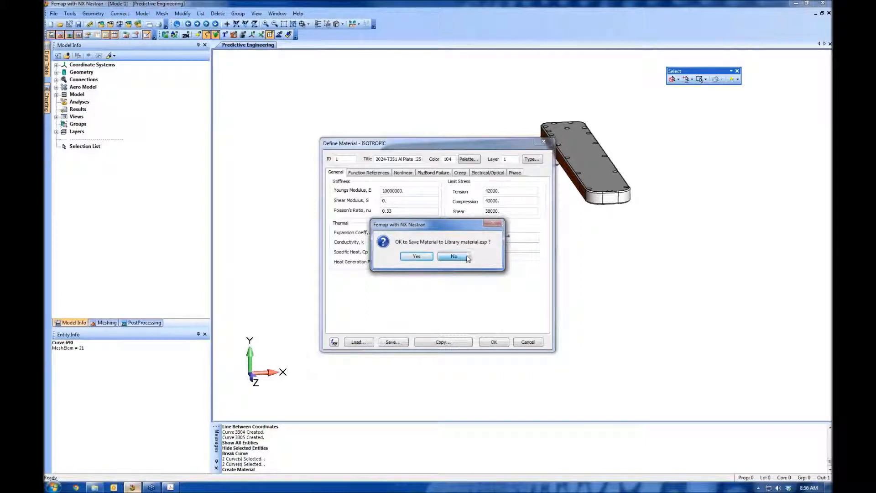
click(454, 256)
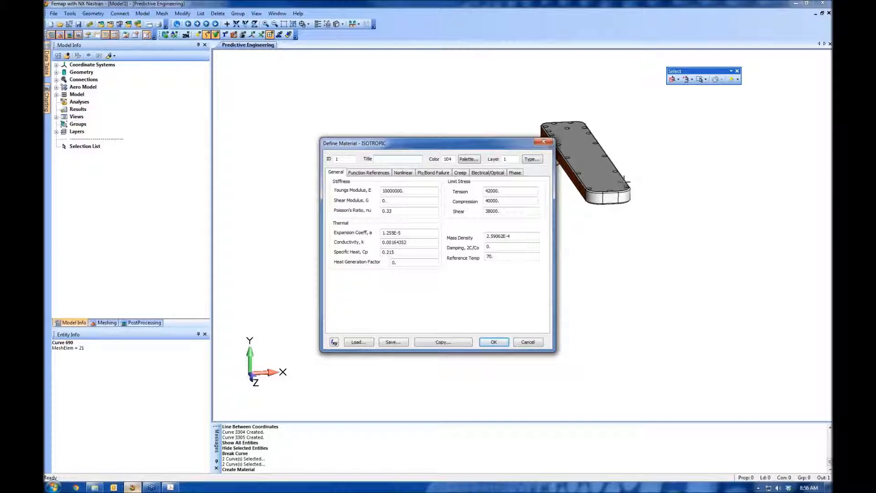
Step: Retitle the material 'Generic Al' and create it as material 1
click(397, 159)
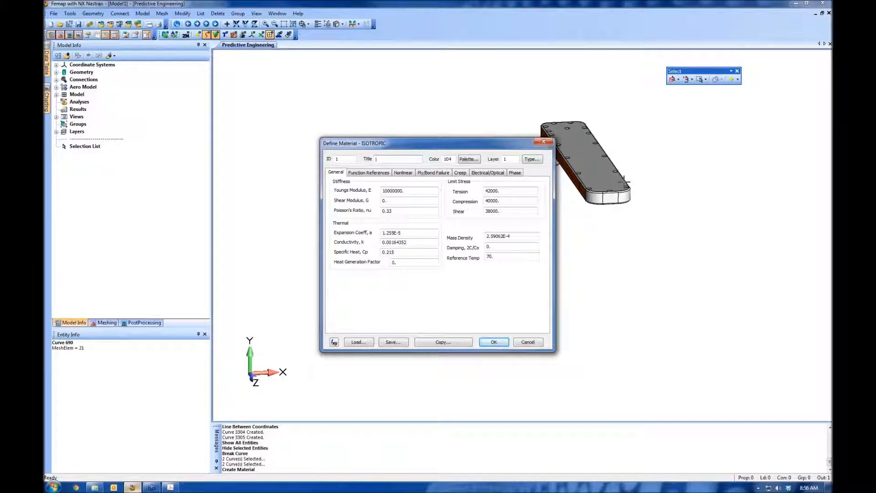
mouse_move(406, 262)
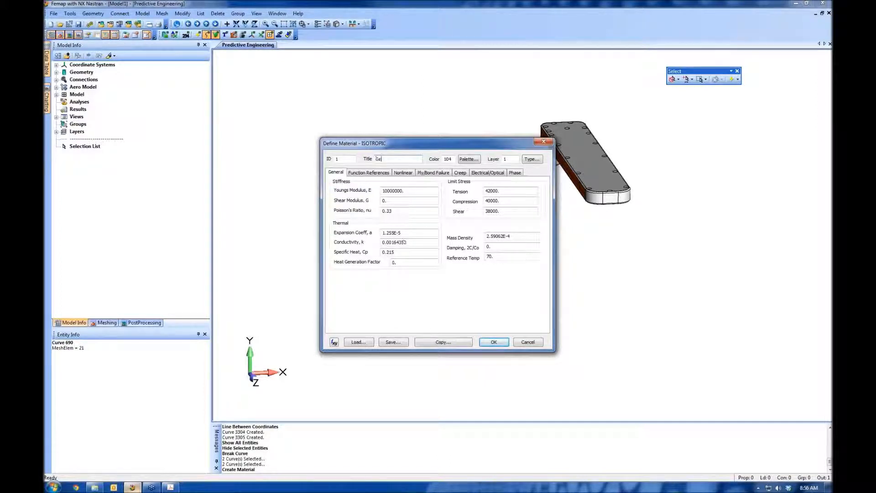
text(Generic Al)
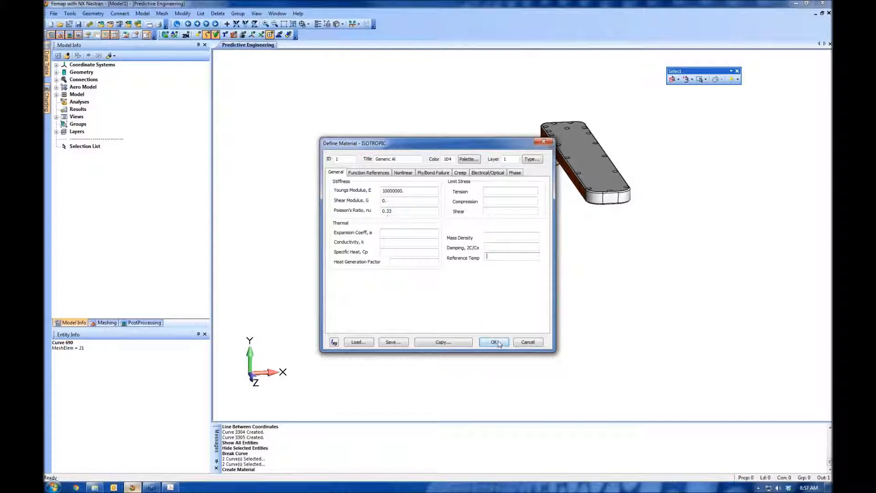
click(494, 342)
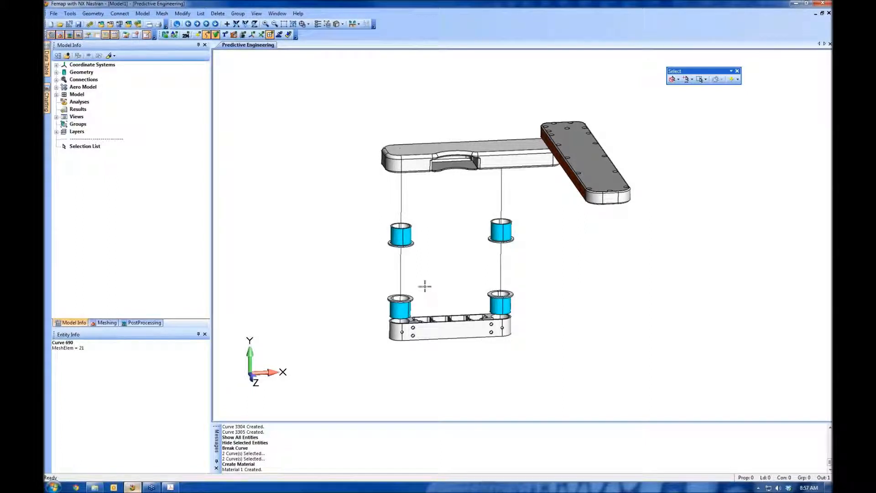
Step: Expand Model and Materials in the tree so Generic Al is listed
click(57, 94)
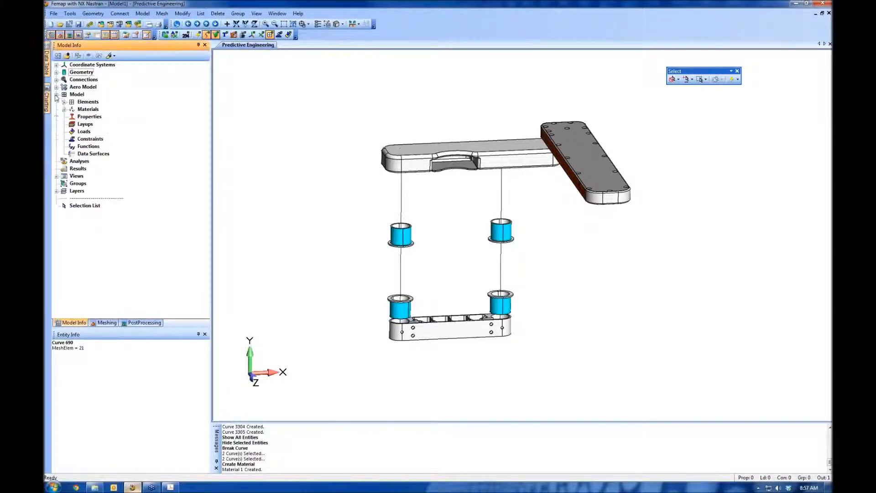
click(56, 109)
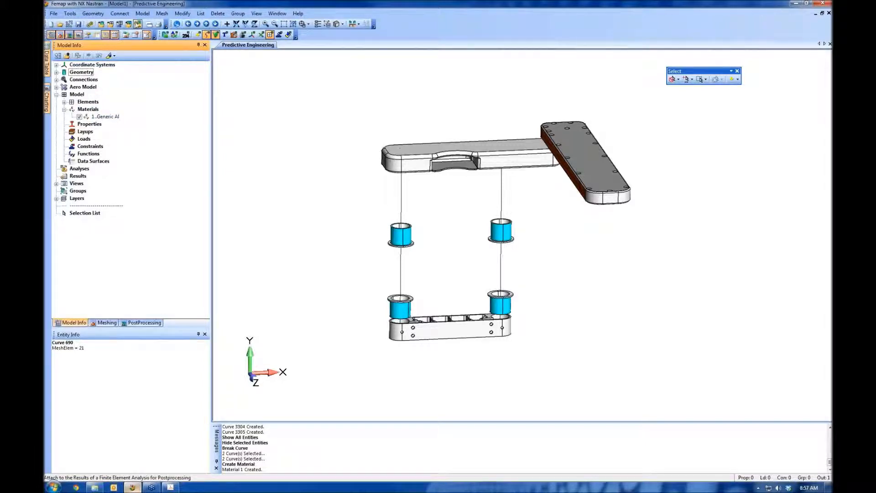
click(142, 13)
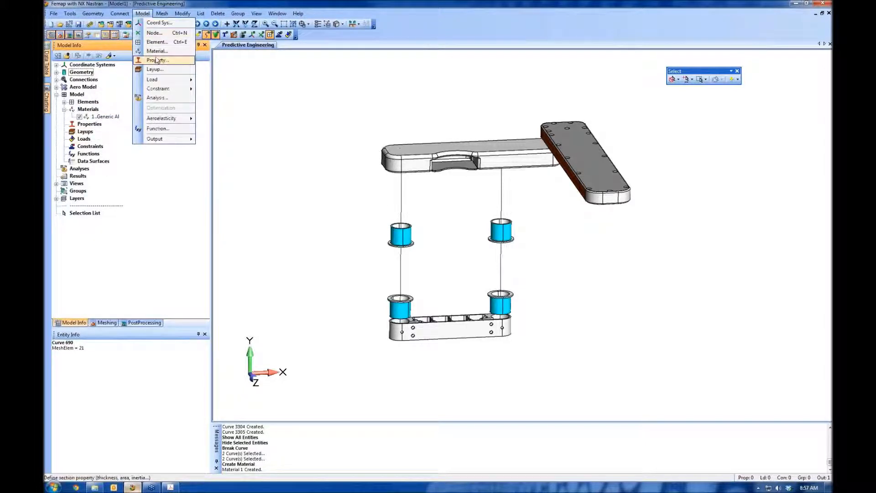
Step: Start a solid-element property titled Machined Parts using the Generic Al material
click(157, 60)
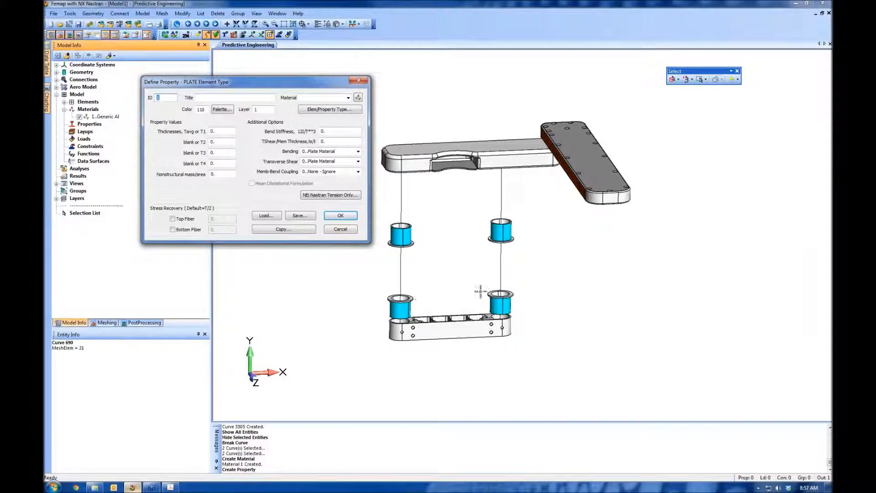
click(330, 109)
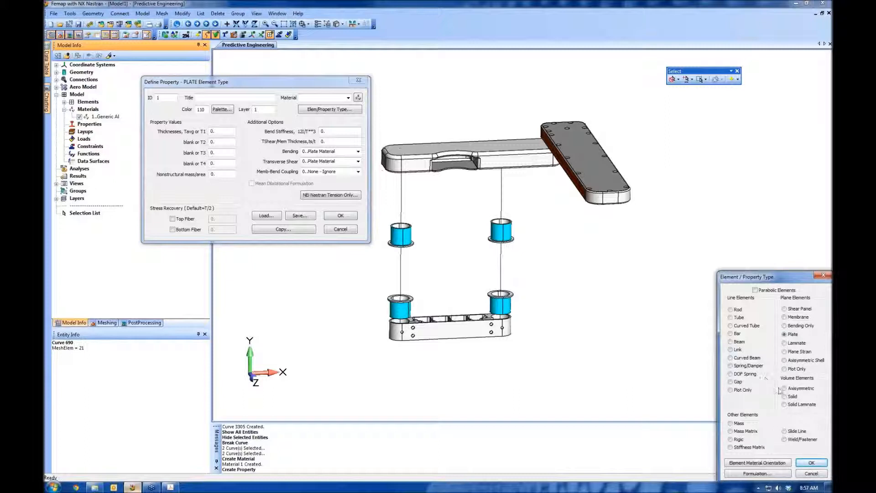
click(785, 396)
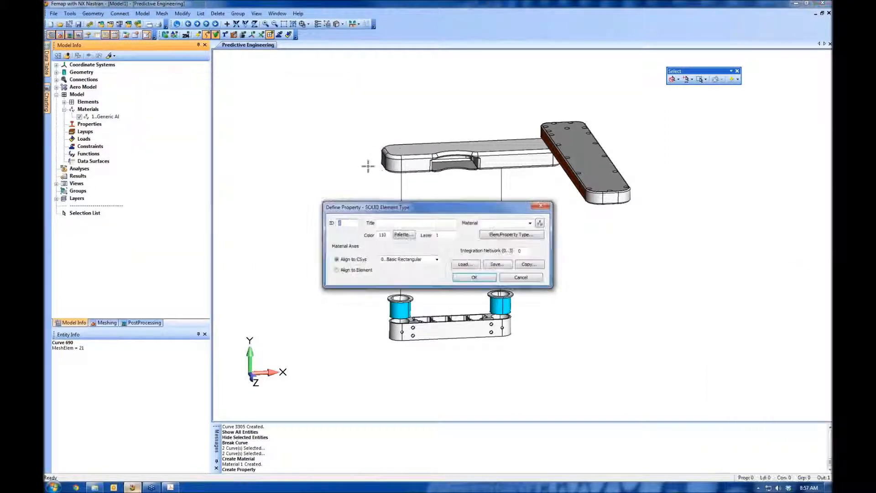
click(505, 223)
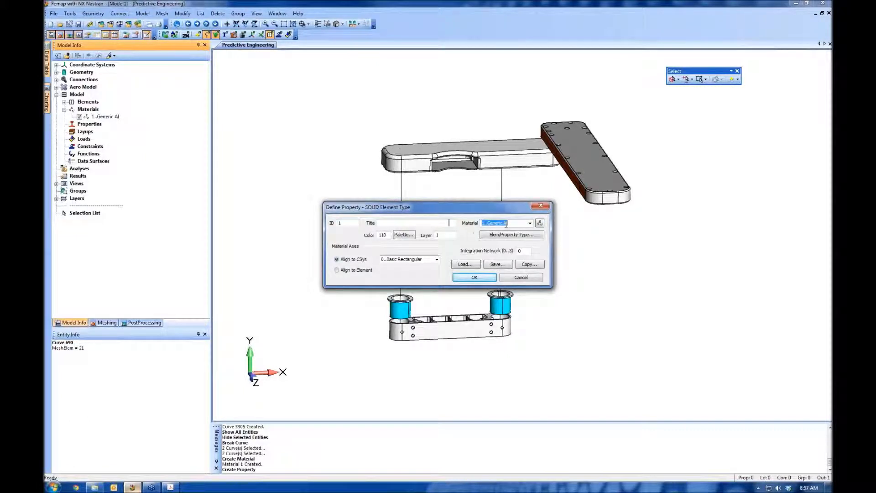
text(Machined Parts)
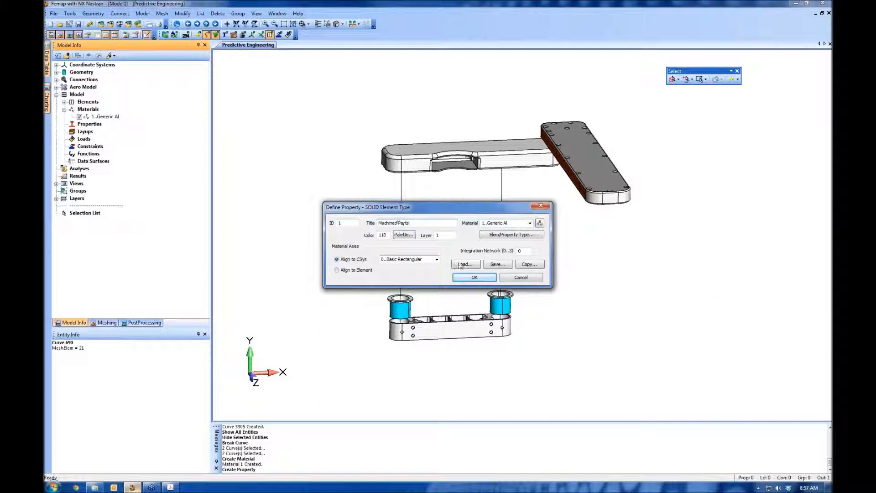
Step: Colour the property grey (142) and create Machined Parts as property 1
click(403, 235)
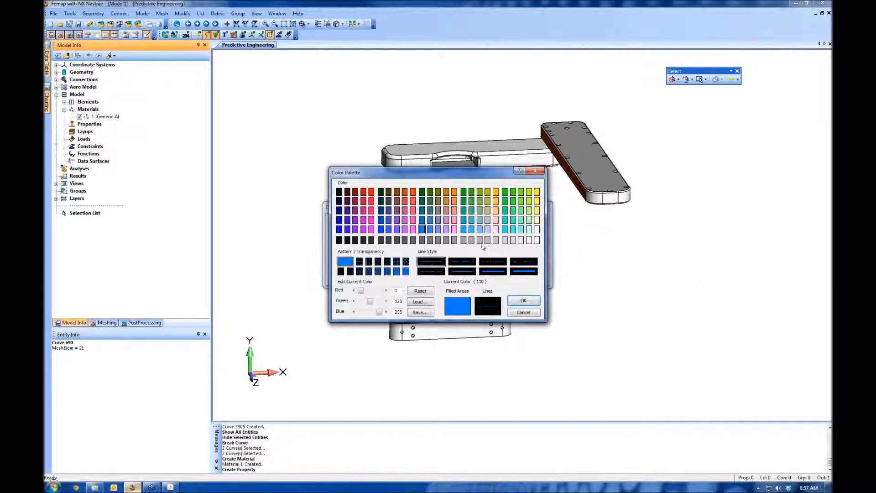
click(523, 300)
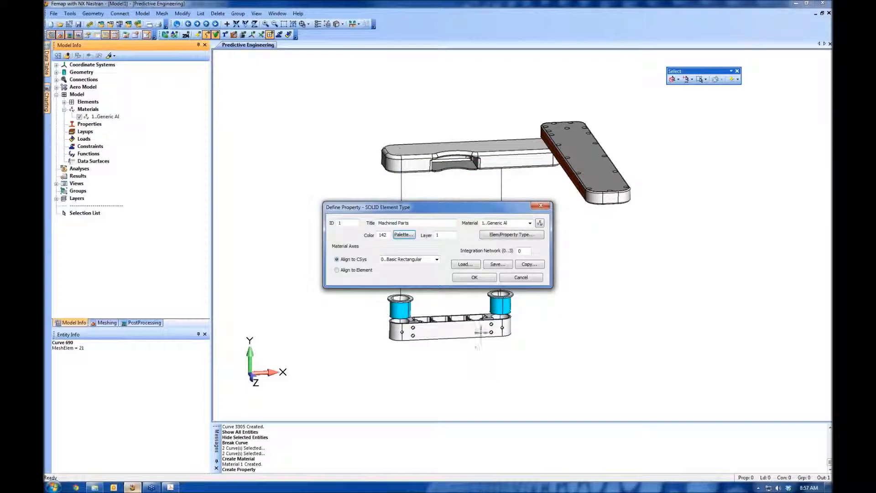
click(473, 277)
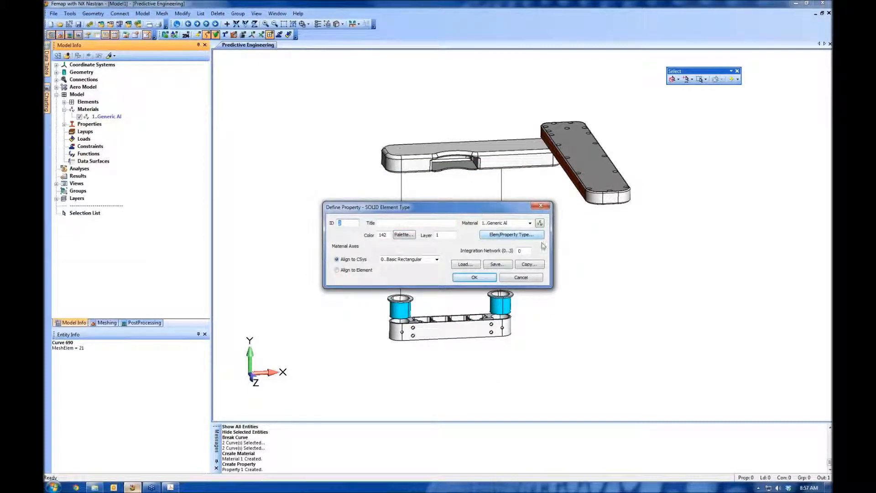
Step: Make the new property a beam with a Circular Tube section, radius .5 and thickness 0.05
click(510, 234)
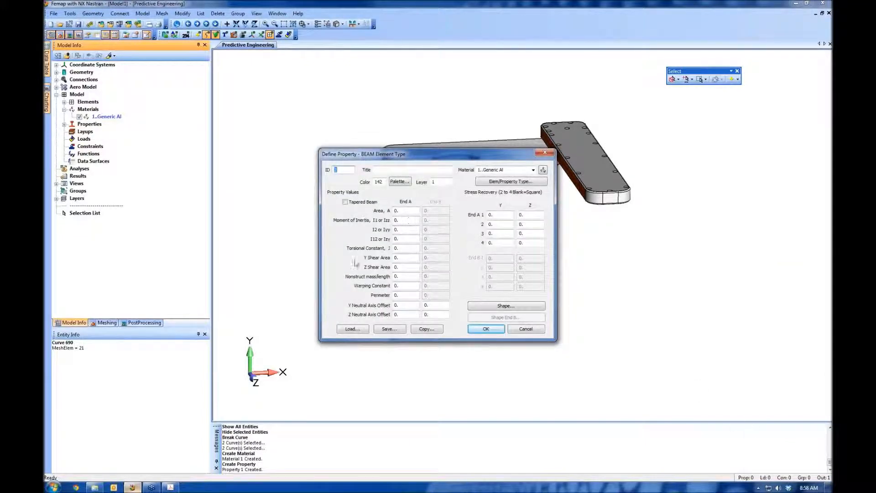
click(505, 306)
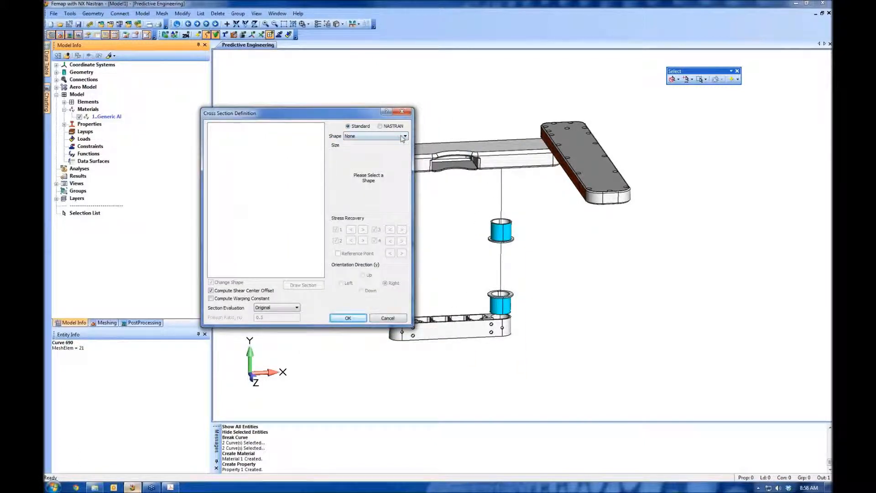
click(404, 136)
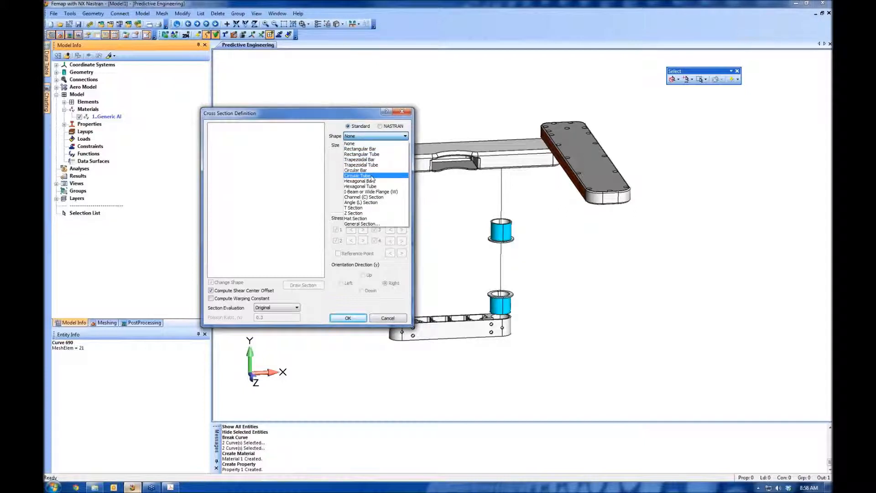
click(358, 175)
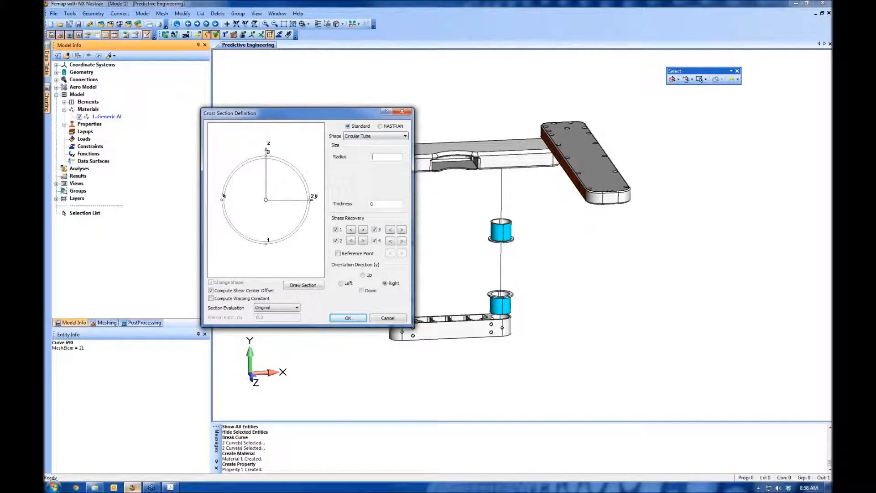
text(5)
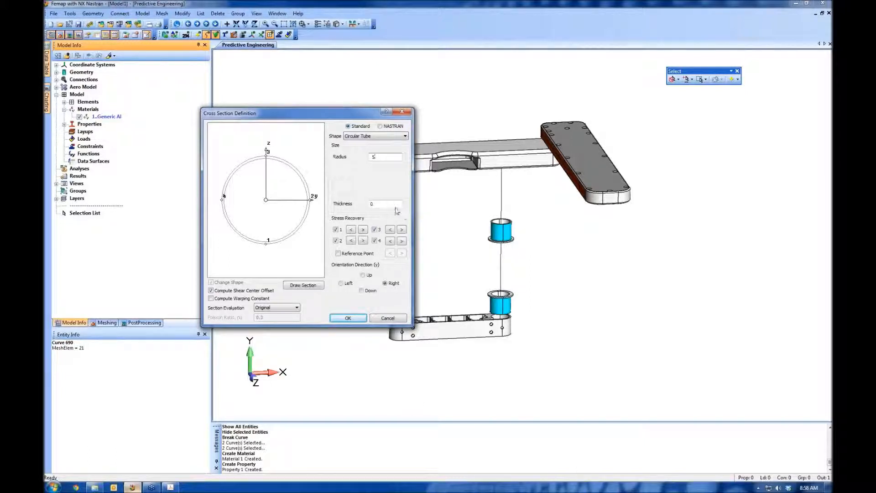
text(0.05)
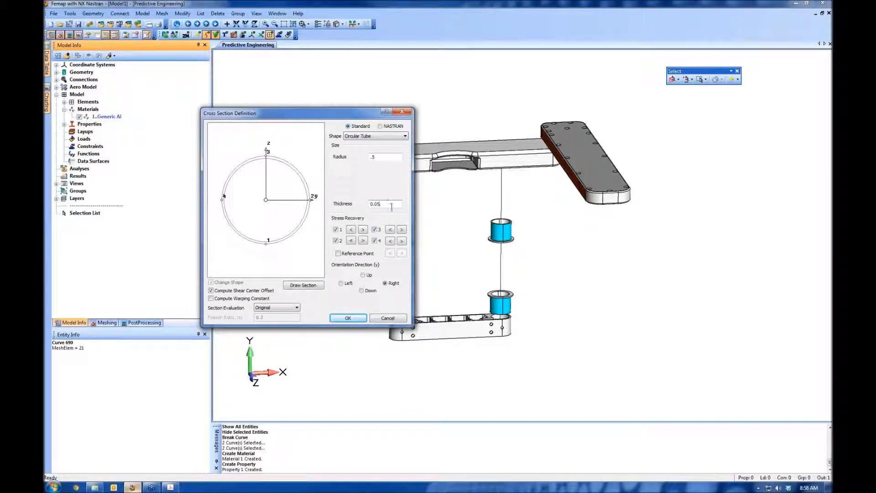
click(303, 284)
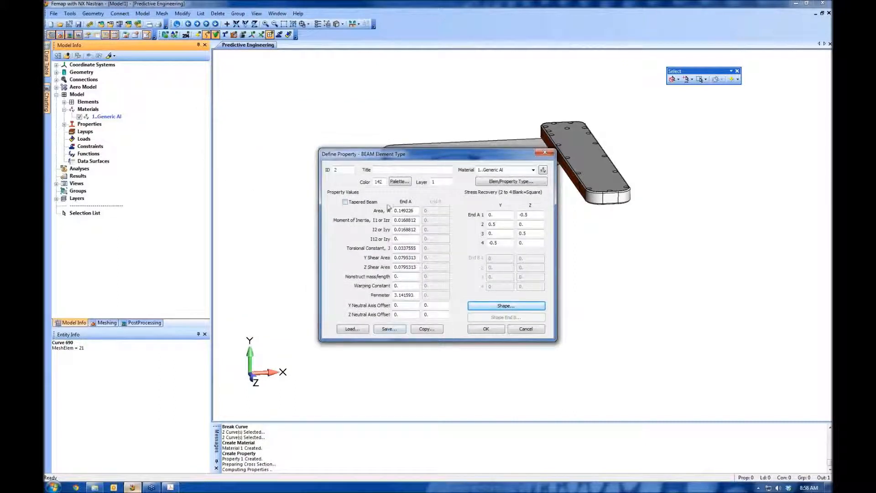
Step: Title it Tube, recolour it, create property 2 and close property definition
text(Tube)
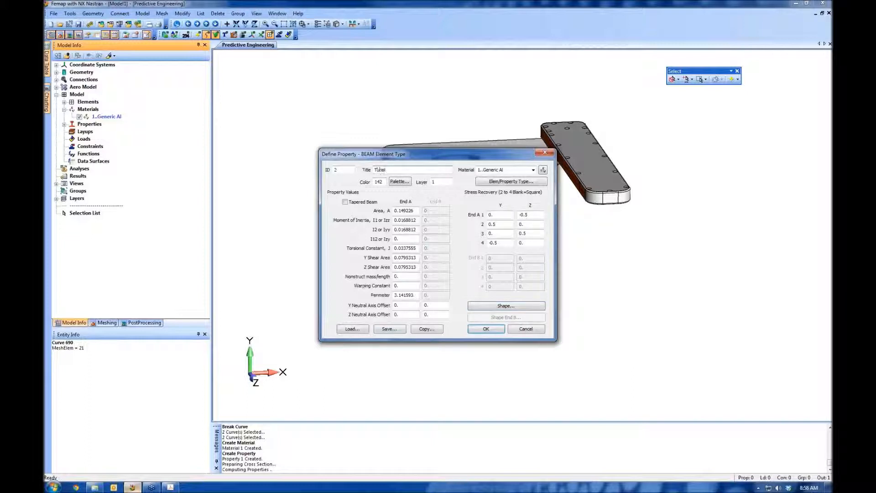
click(399, 181)
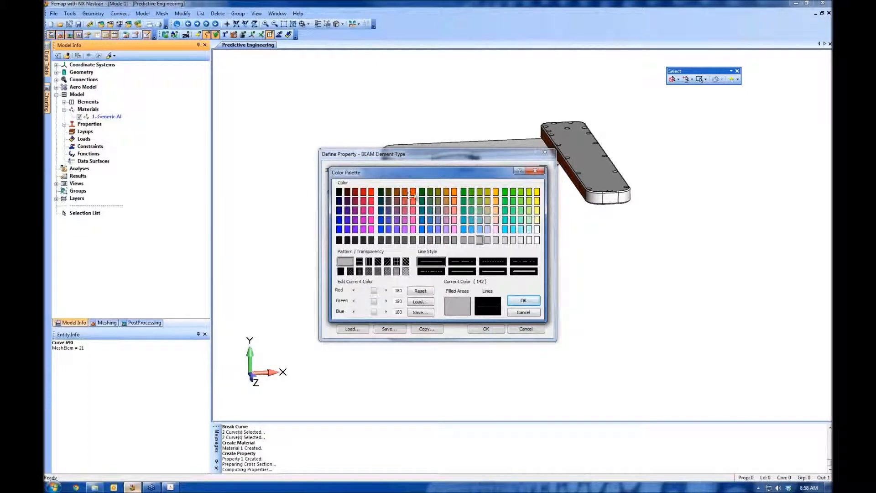
click(524, 301)
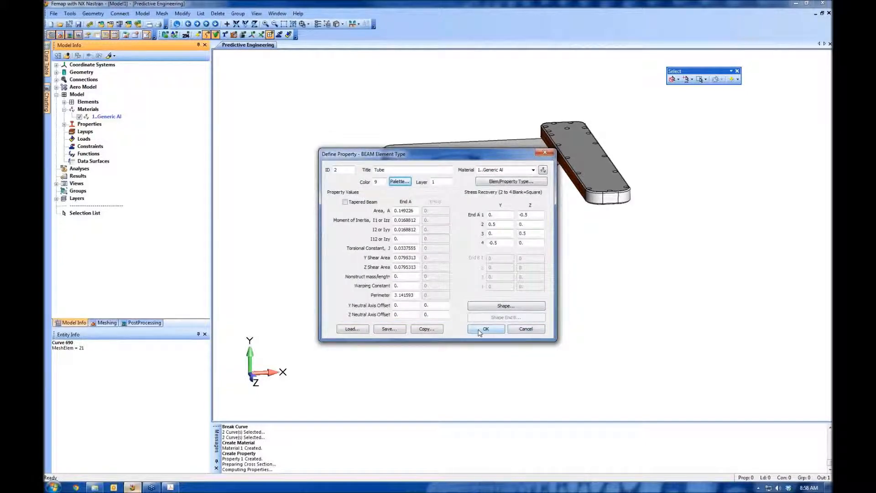
click(485, 328)
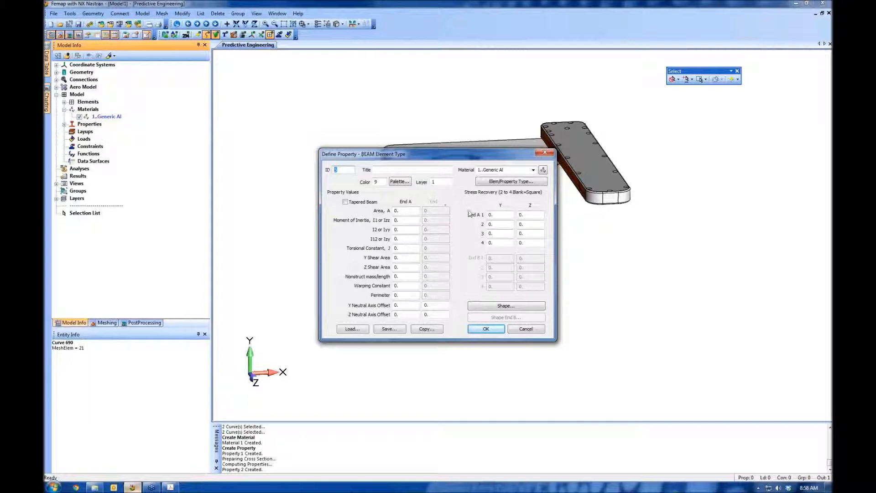
mouse_move(526, 329)
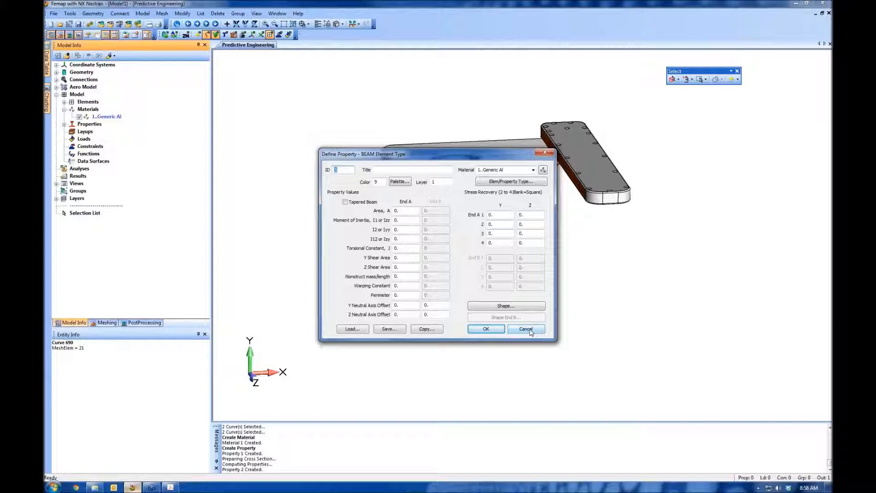
click(525, 328)
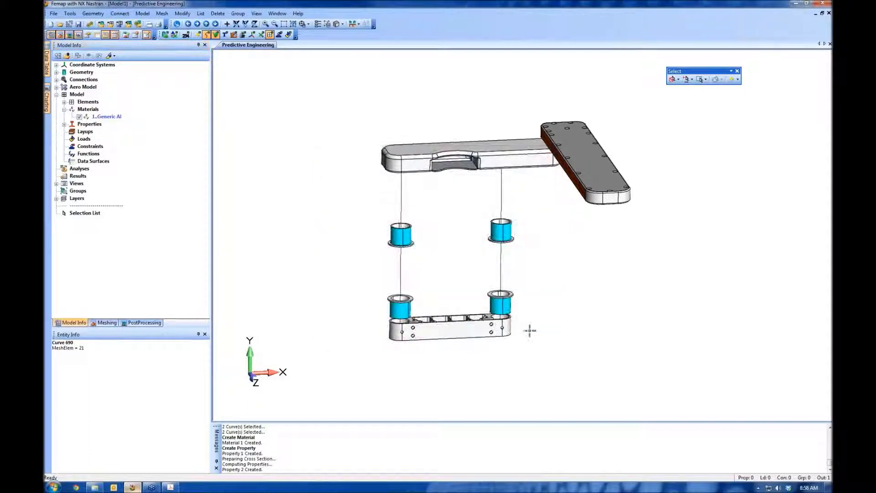
click(63, 123)
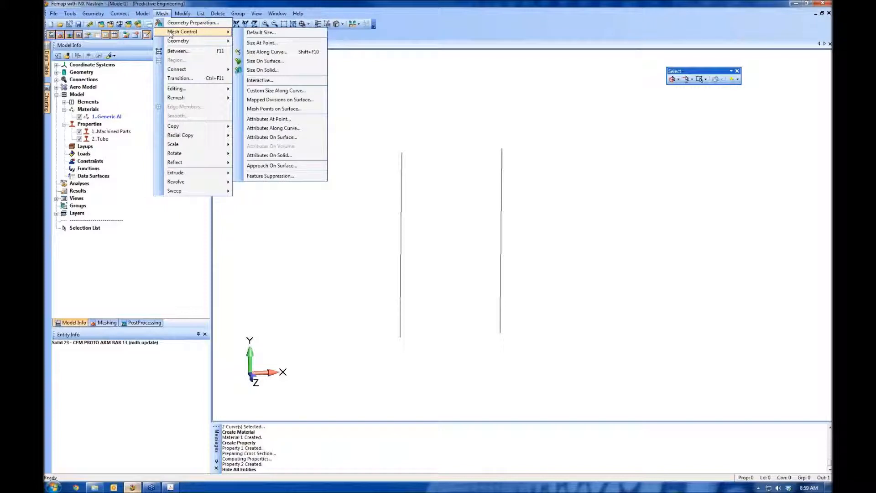
mouse_move(267, 51)
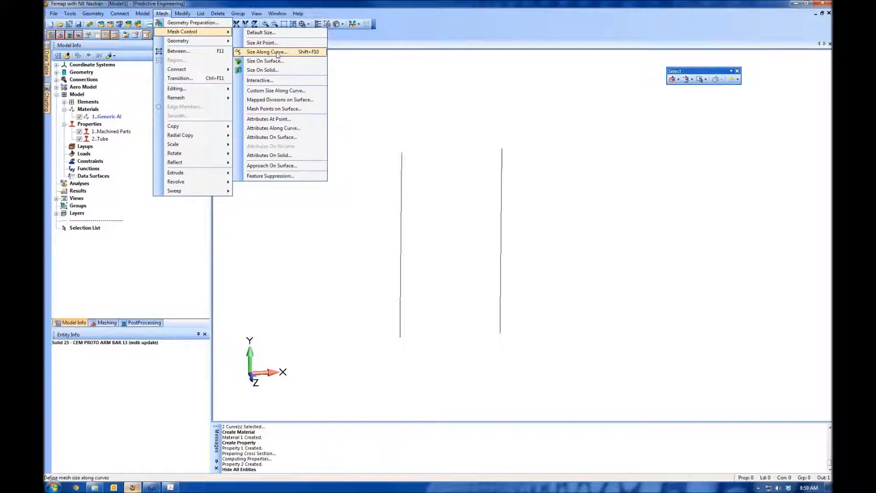
mouse_move(263, 70)
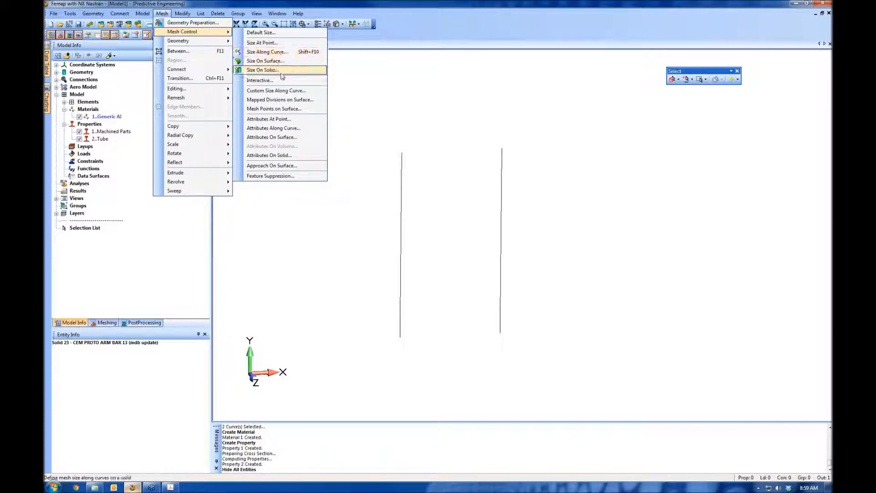
mouse_move(266, 61)
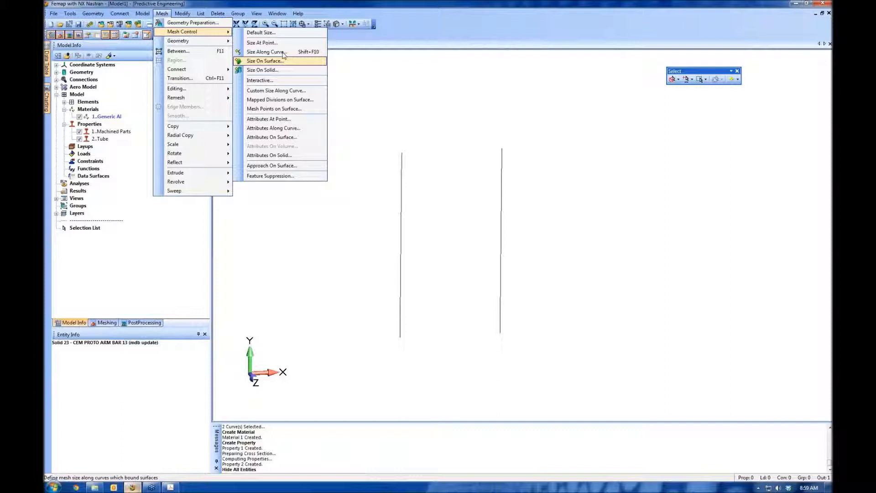
mouse_move(265, 51)
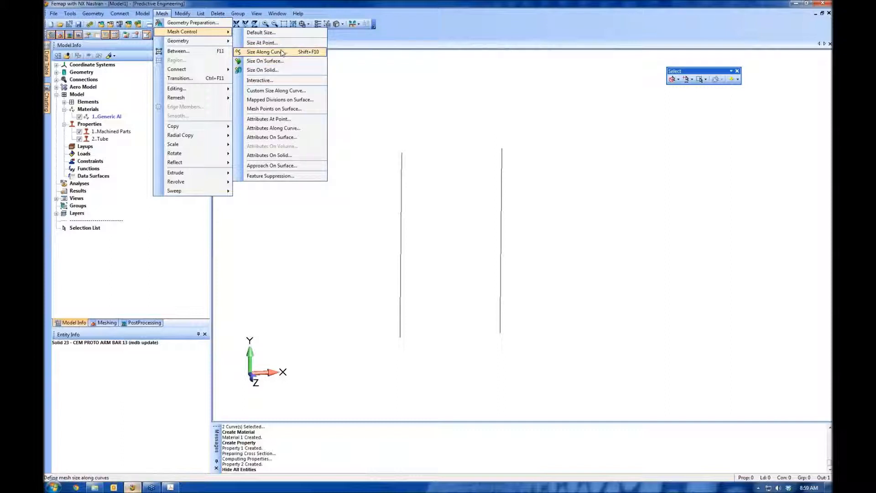
Step: Assign a mesh size of 4 elements to each of the picked tube centerline curves
click(265, 51)
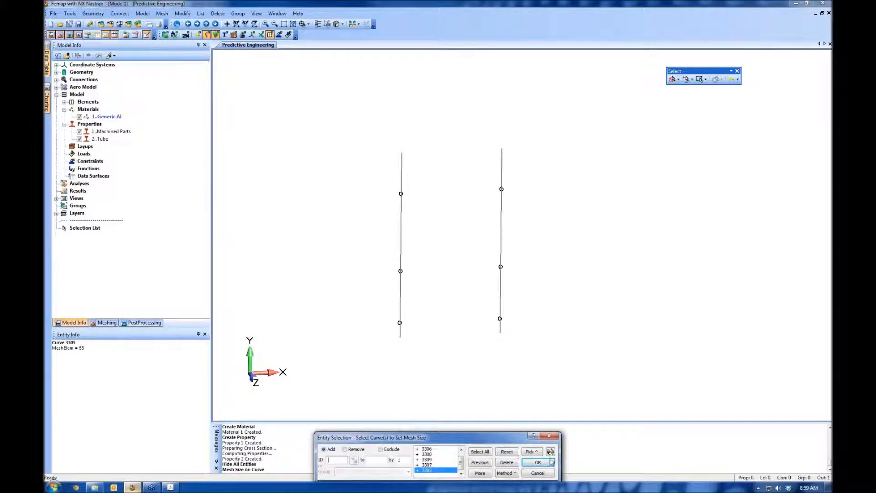
click(479, 451)
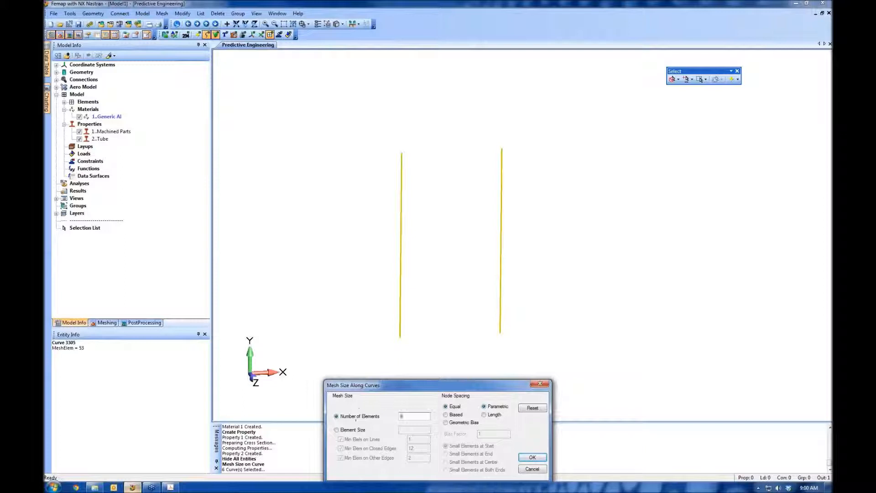
text(4)
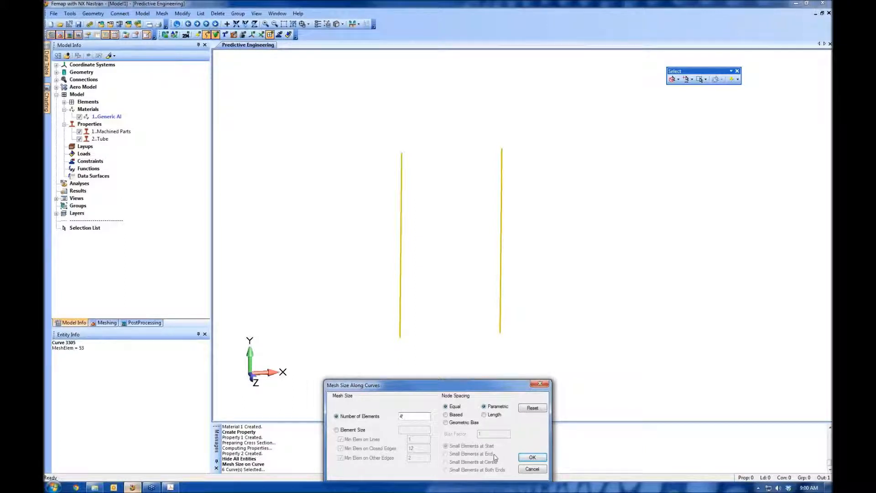
click(531, 457)
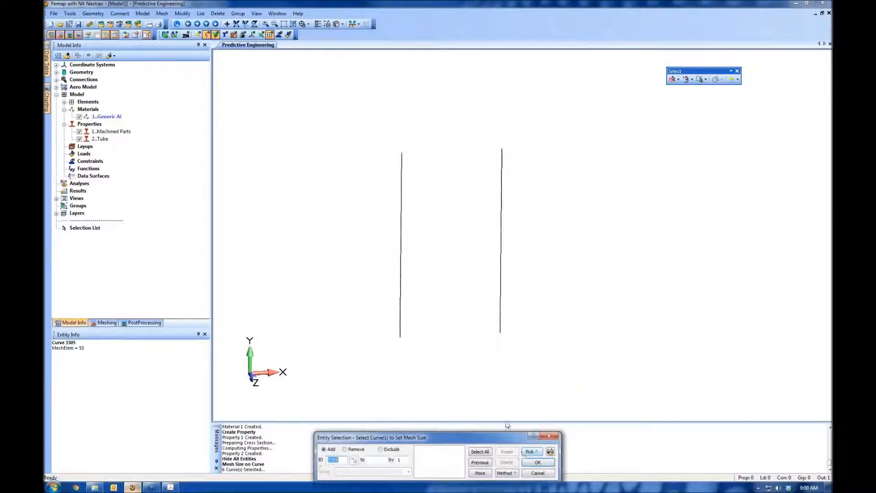
click(537, 462)
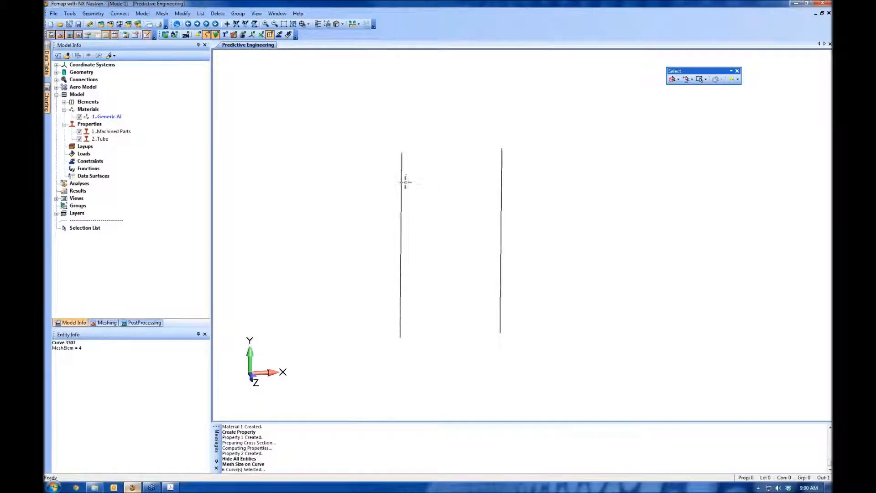
mouse_move(408, 256)
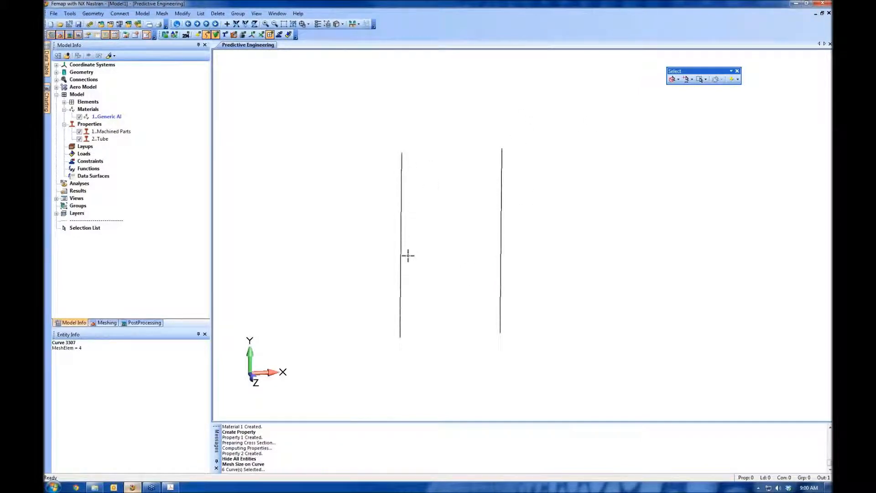
mouse_move(389, 354)
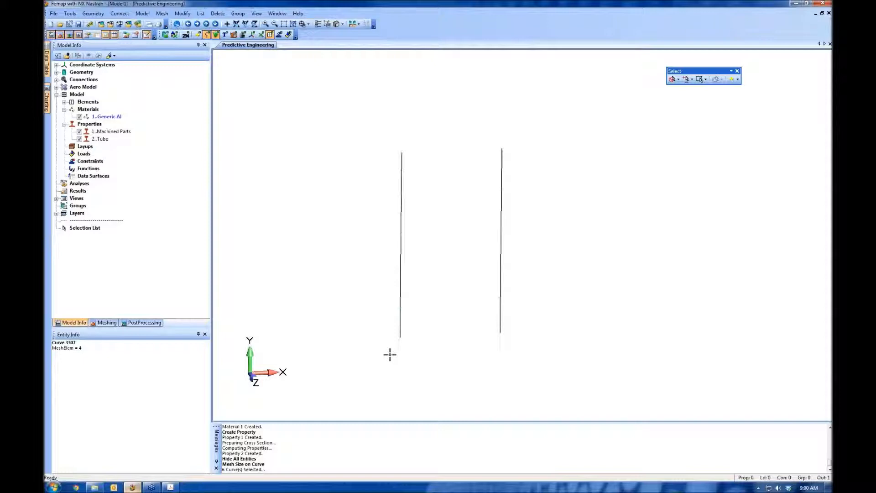
mouse_move(631, 189)
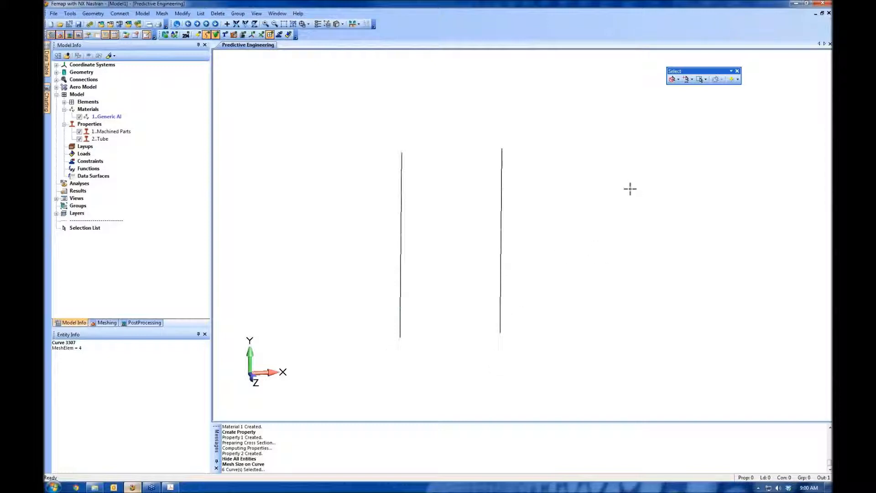
mouse_move(673, 78)
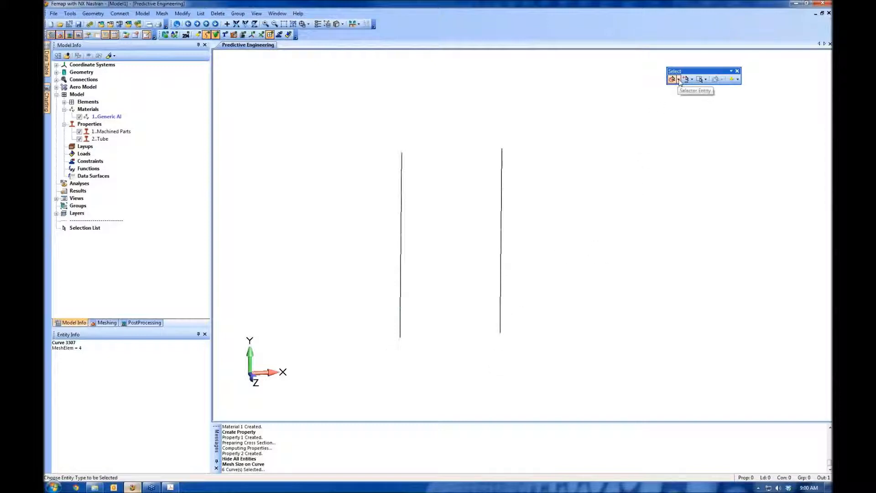
Step: Show All hidden entities so both machined solids reappear with the tube curves
click(678, 78)
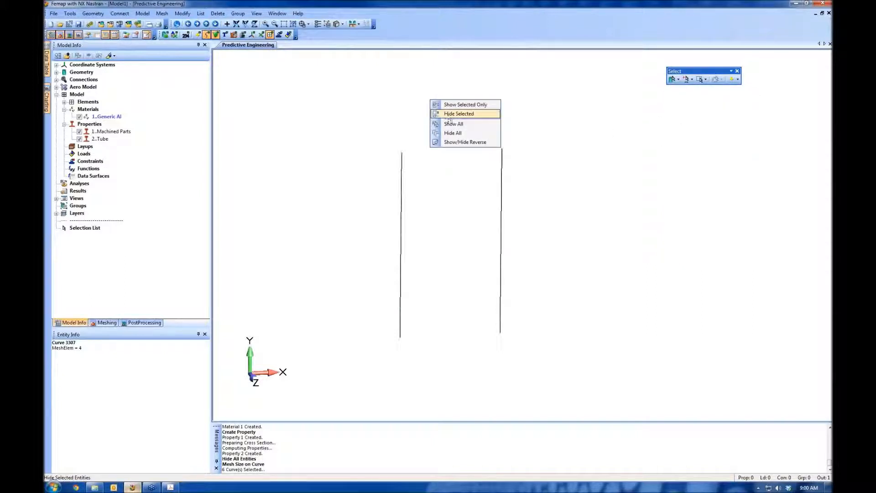
click(453, 123)
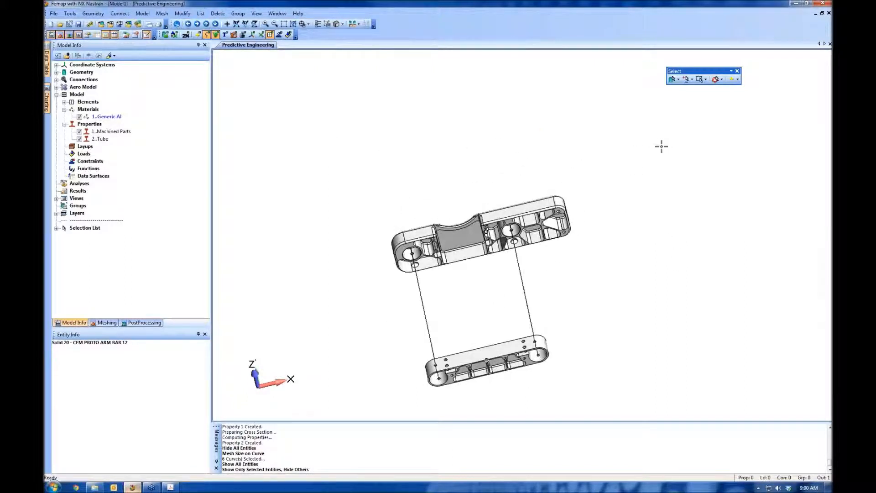
click(717, 78)
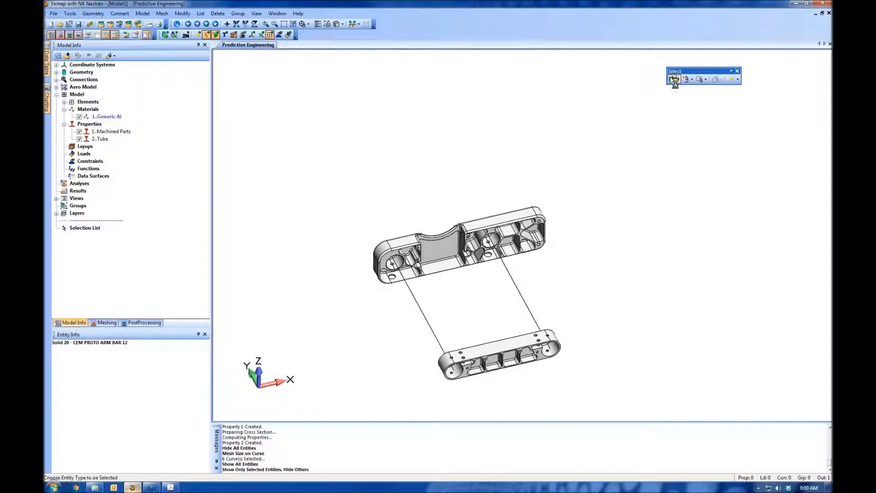
click(161, 13)
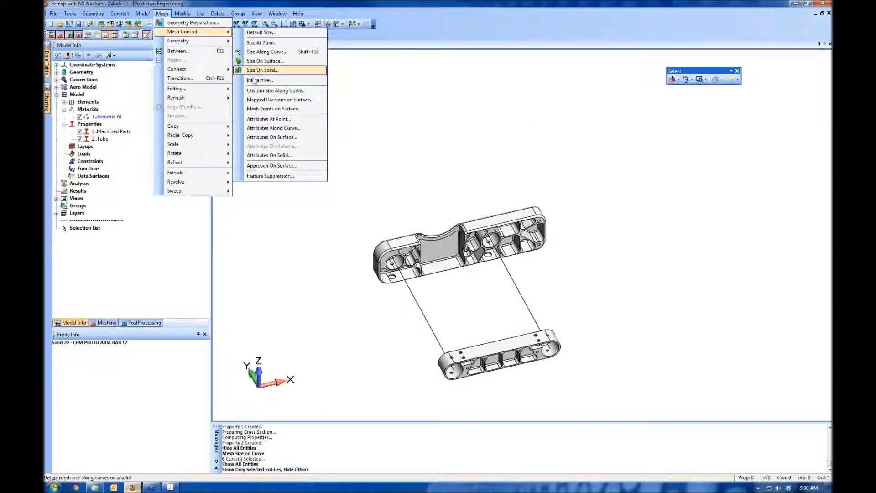
mouse_move(264, 60)
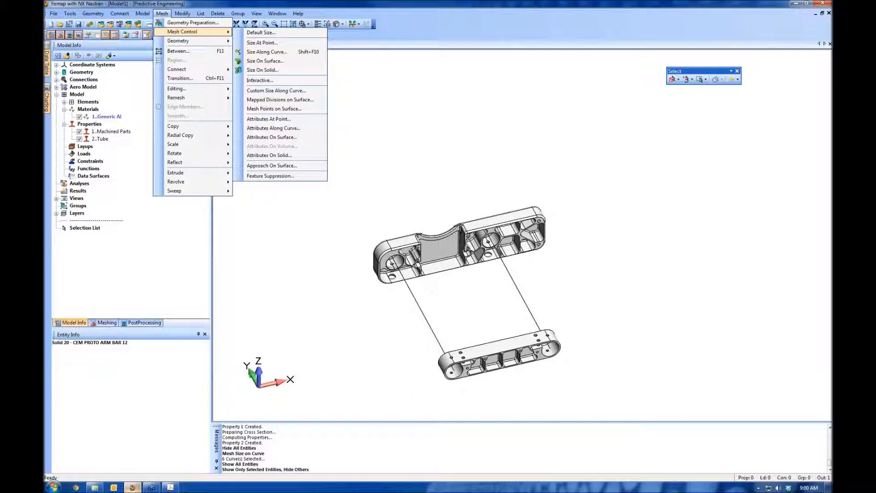
mouse_move(178, 40)
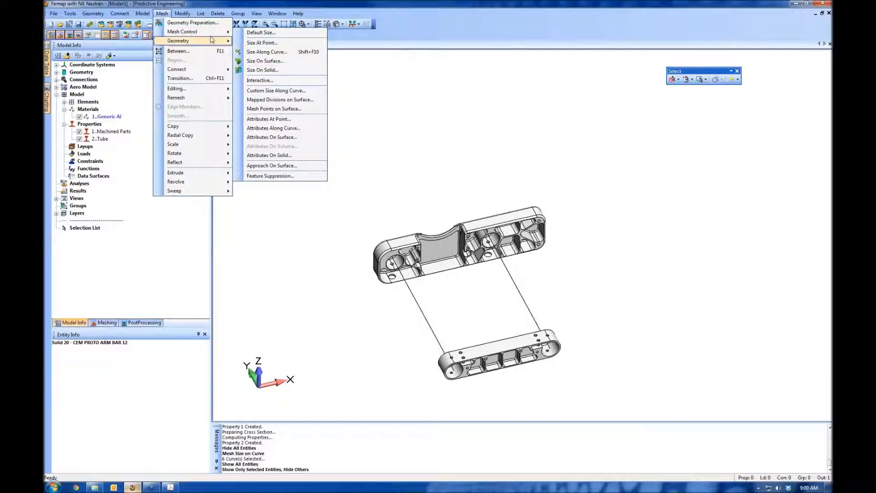
mouse_move(193, 22)
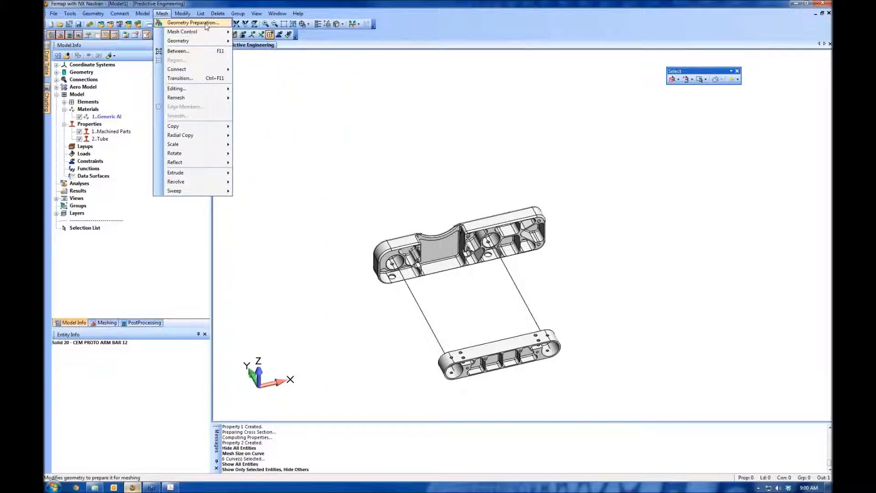
Step: Run Geometry Preparation on all solids with a mesh sizing of .1
click(193, 22)
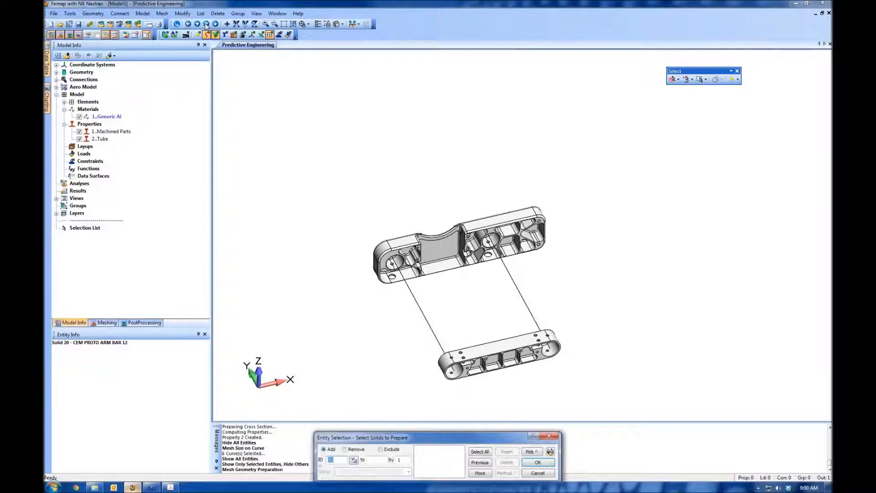
click(497, 358)
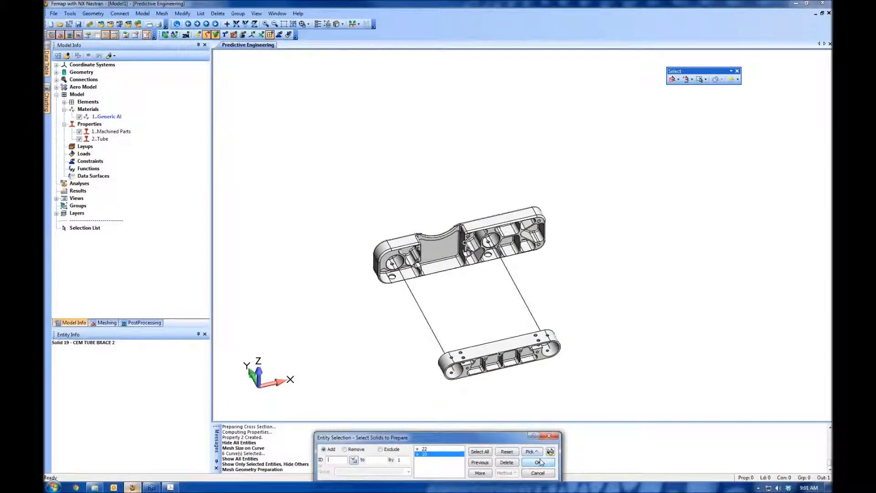
click(538, 462)
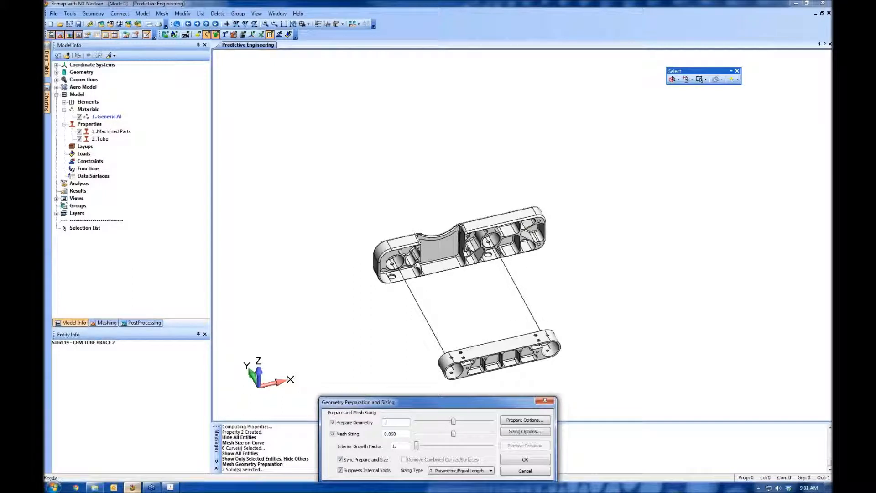
text(.1)
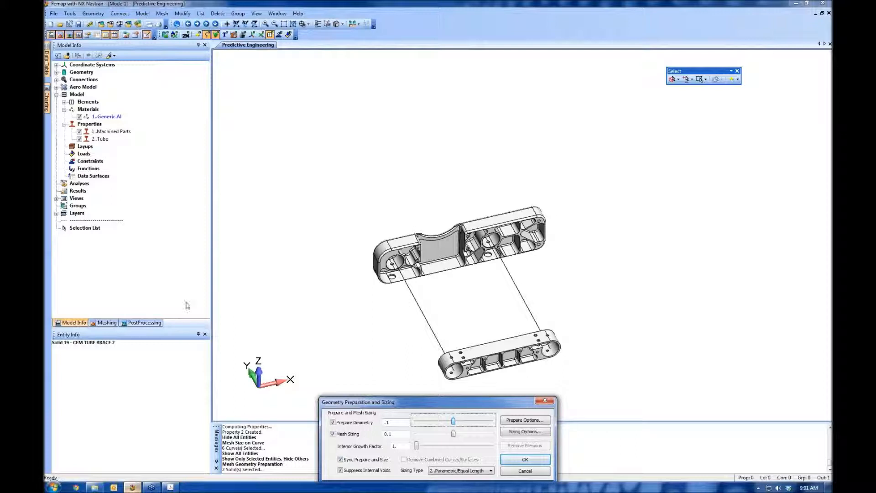
click(524, 459)
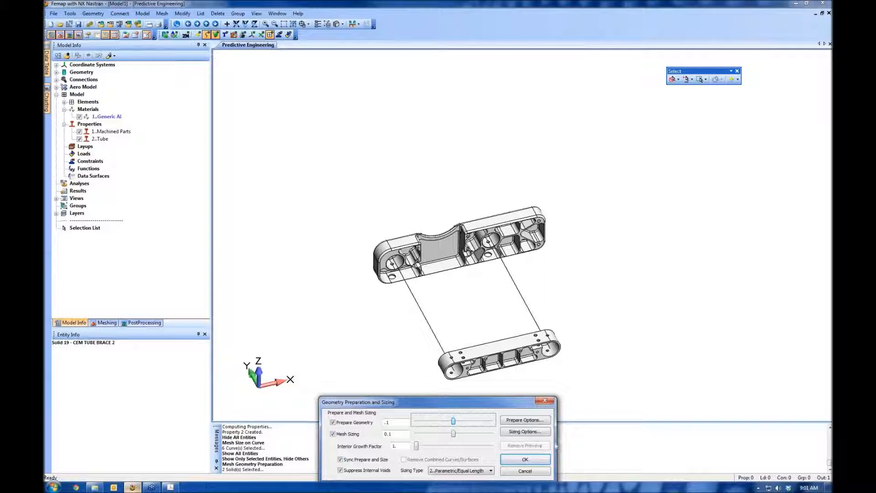
click(524, 459)
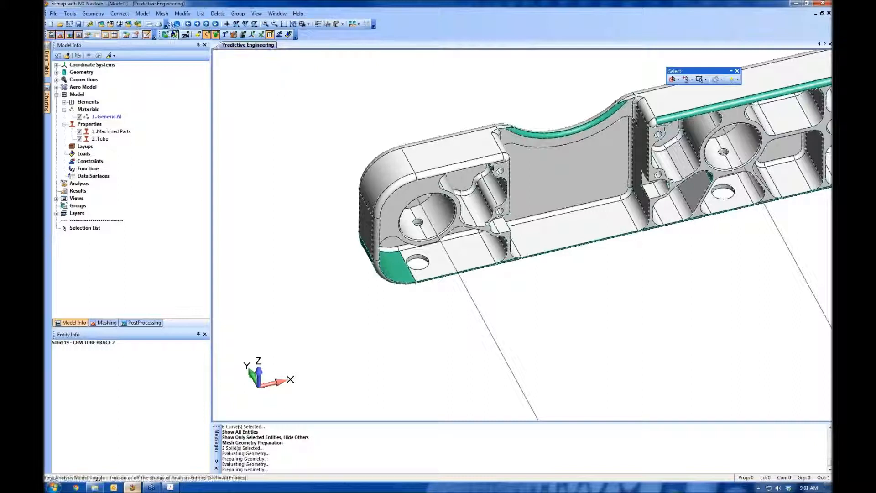
Step: Automesh both solids with tetrahedra, keeping the Machined Parts property
click(163, 13)
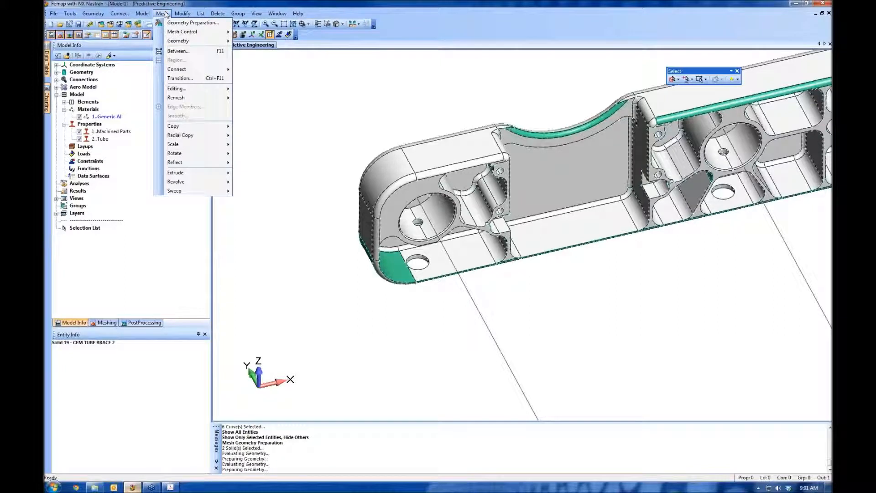
click(178, 40)
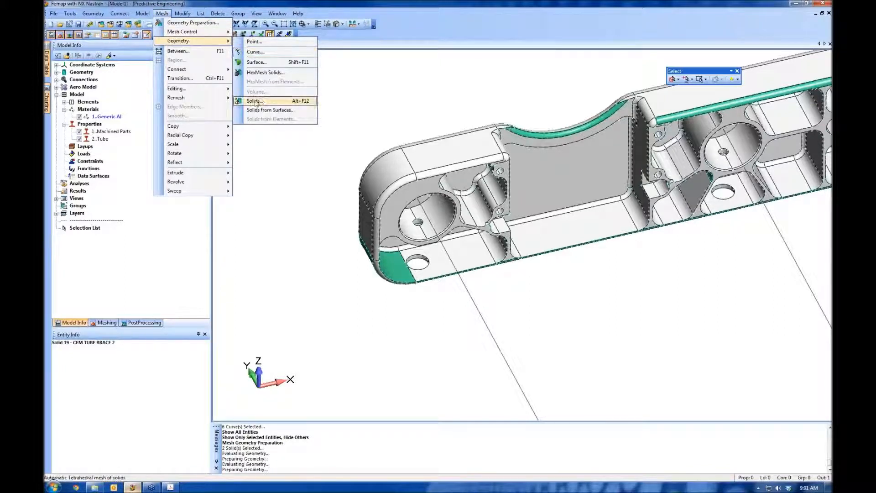
mouse_move(266, 73)
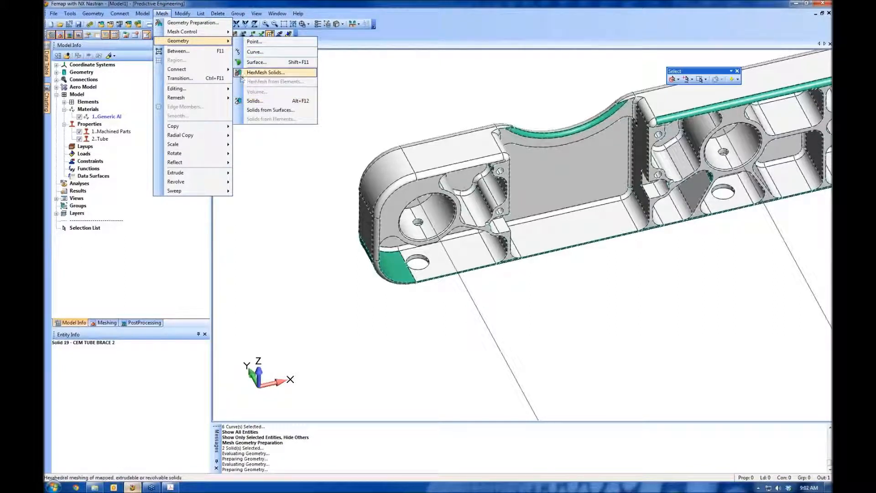
mouse_move(254, 100)
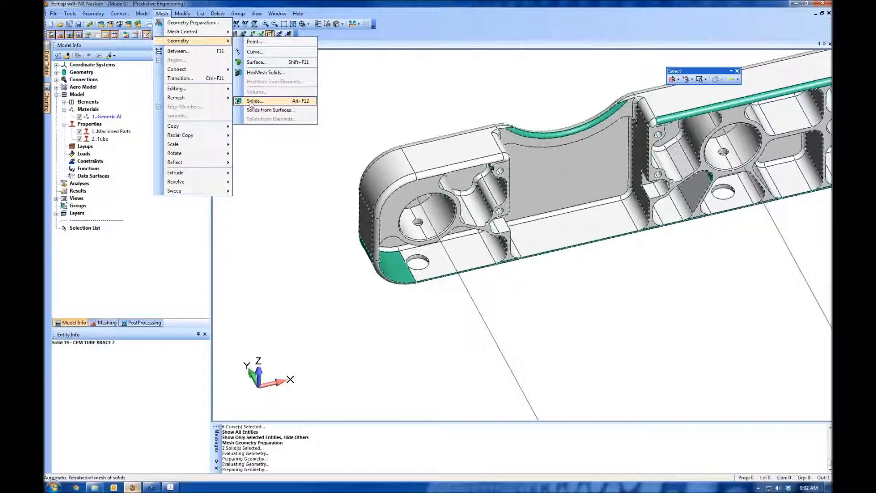
click(255, 100)
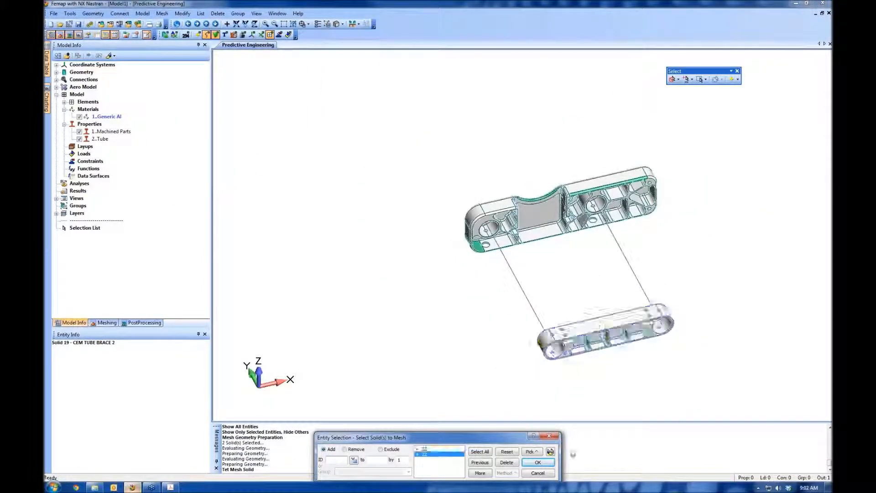
click(537, 461)
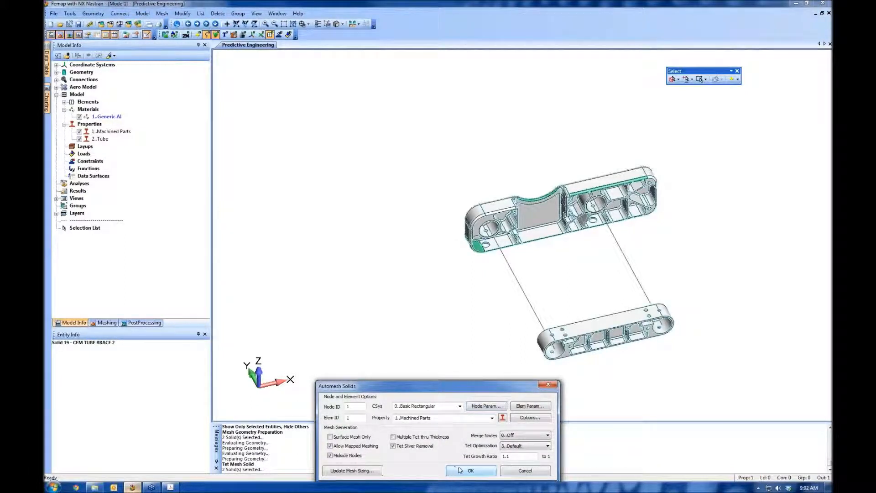
click(470, 470)
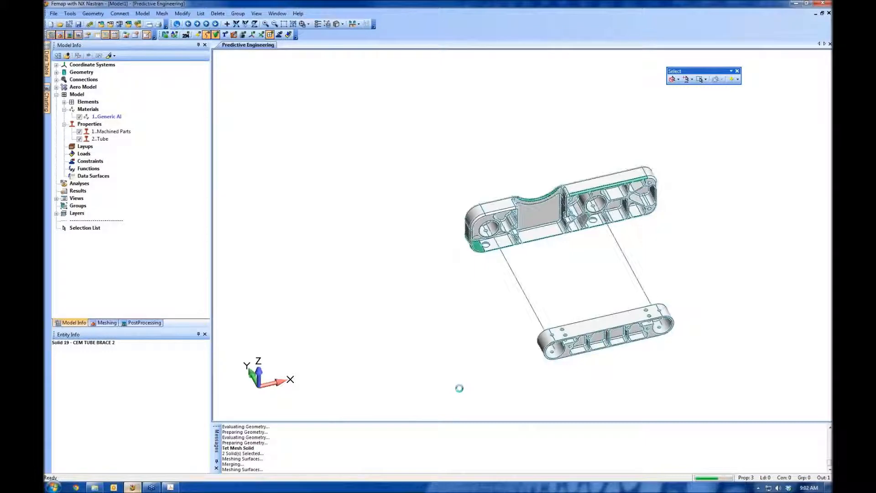